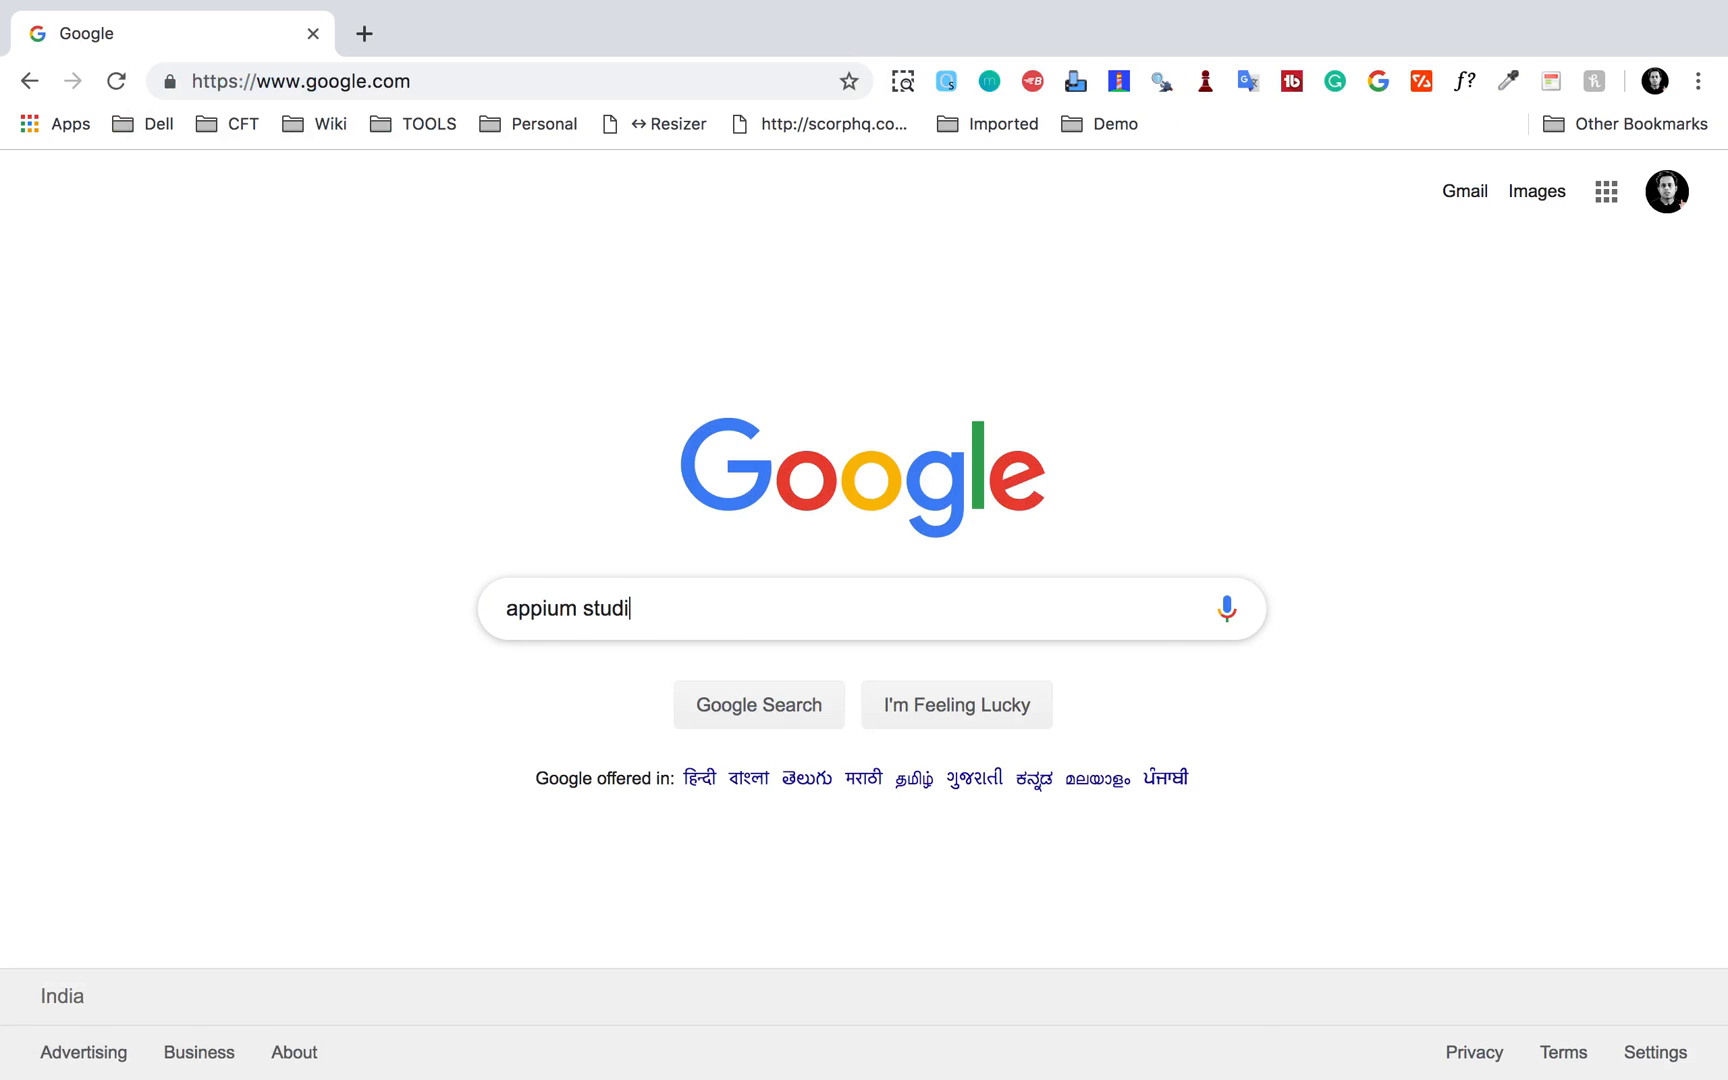
- Run the Google search for "appium studio" and zoom in on the results
{"action": "key", "text": "Return"}
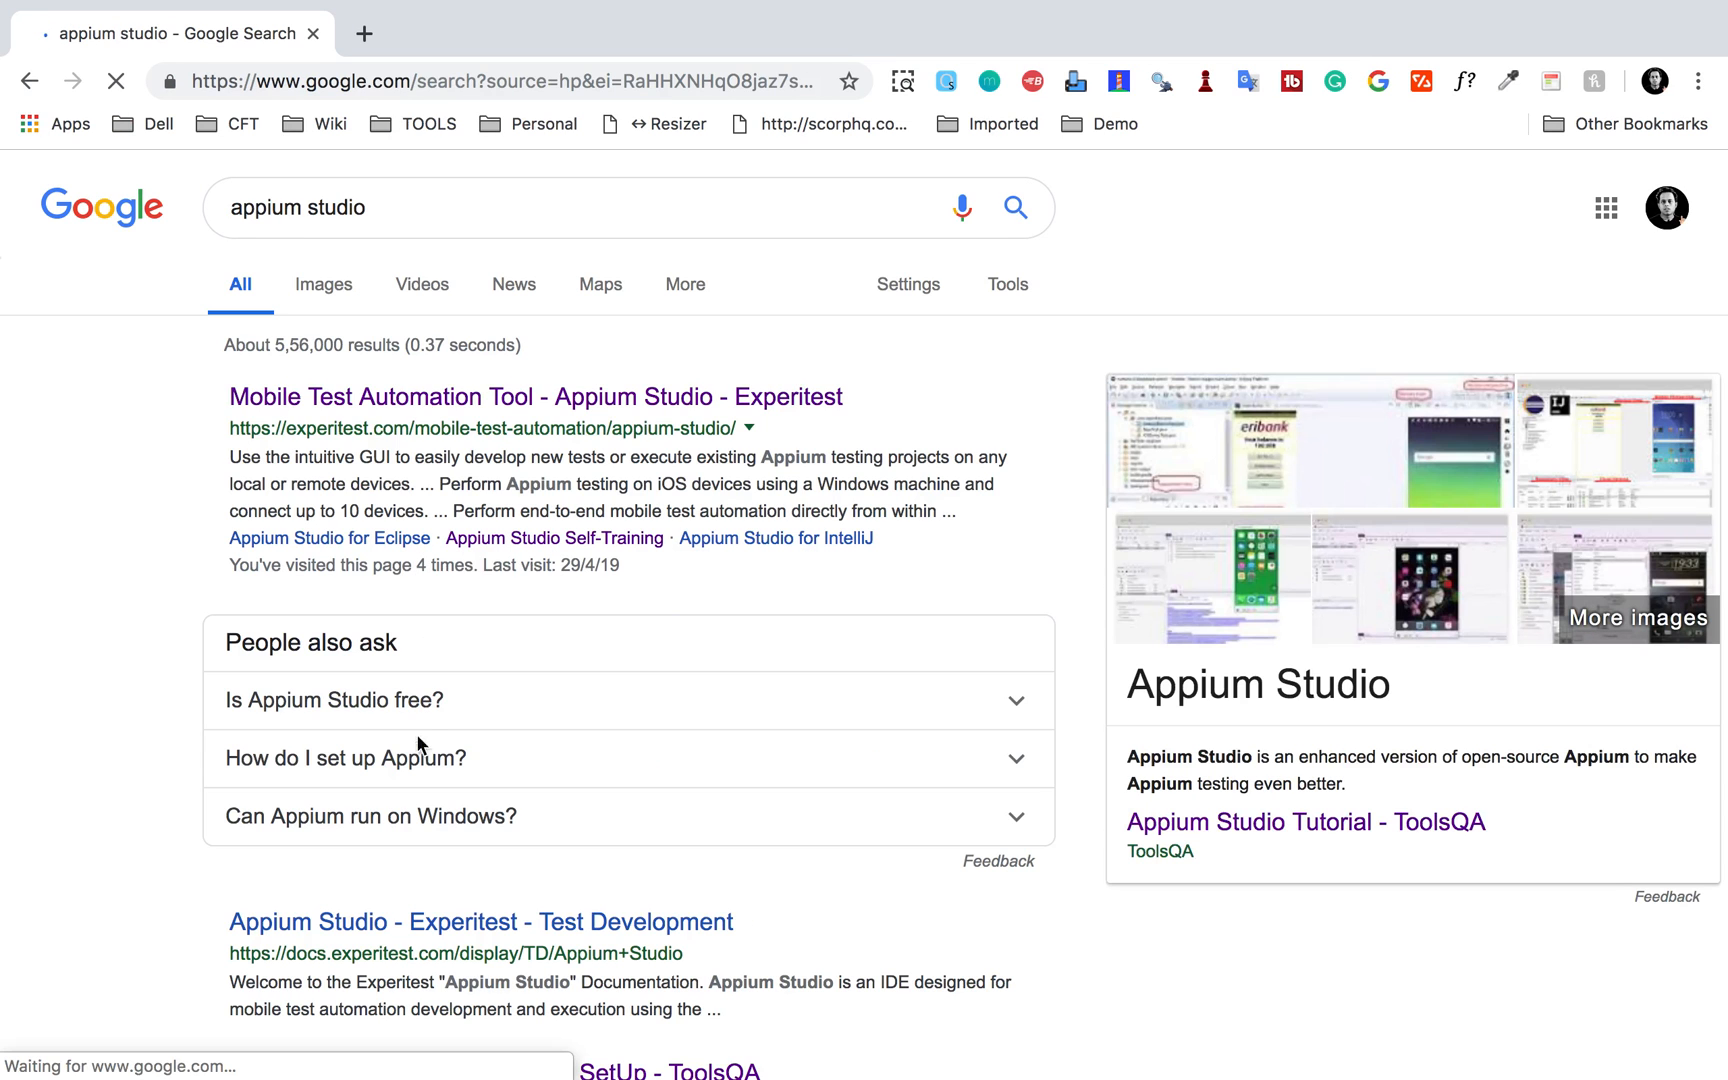
{"action": "key", "text": "ctrl+plus"}
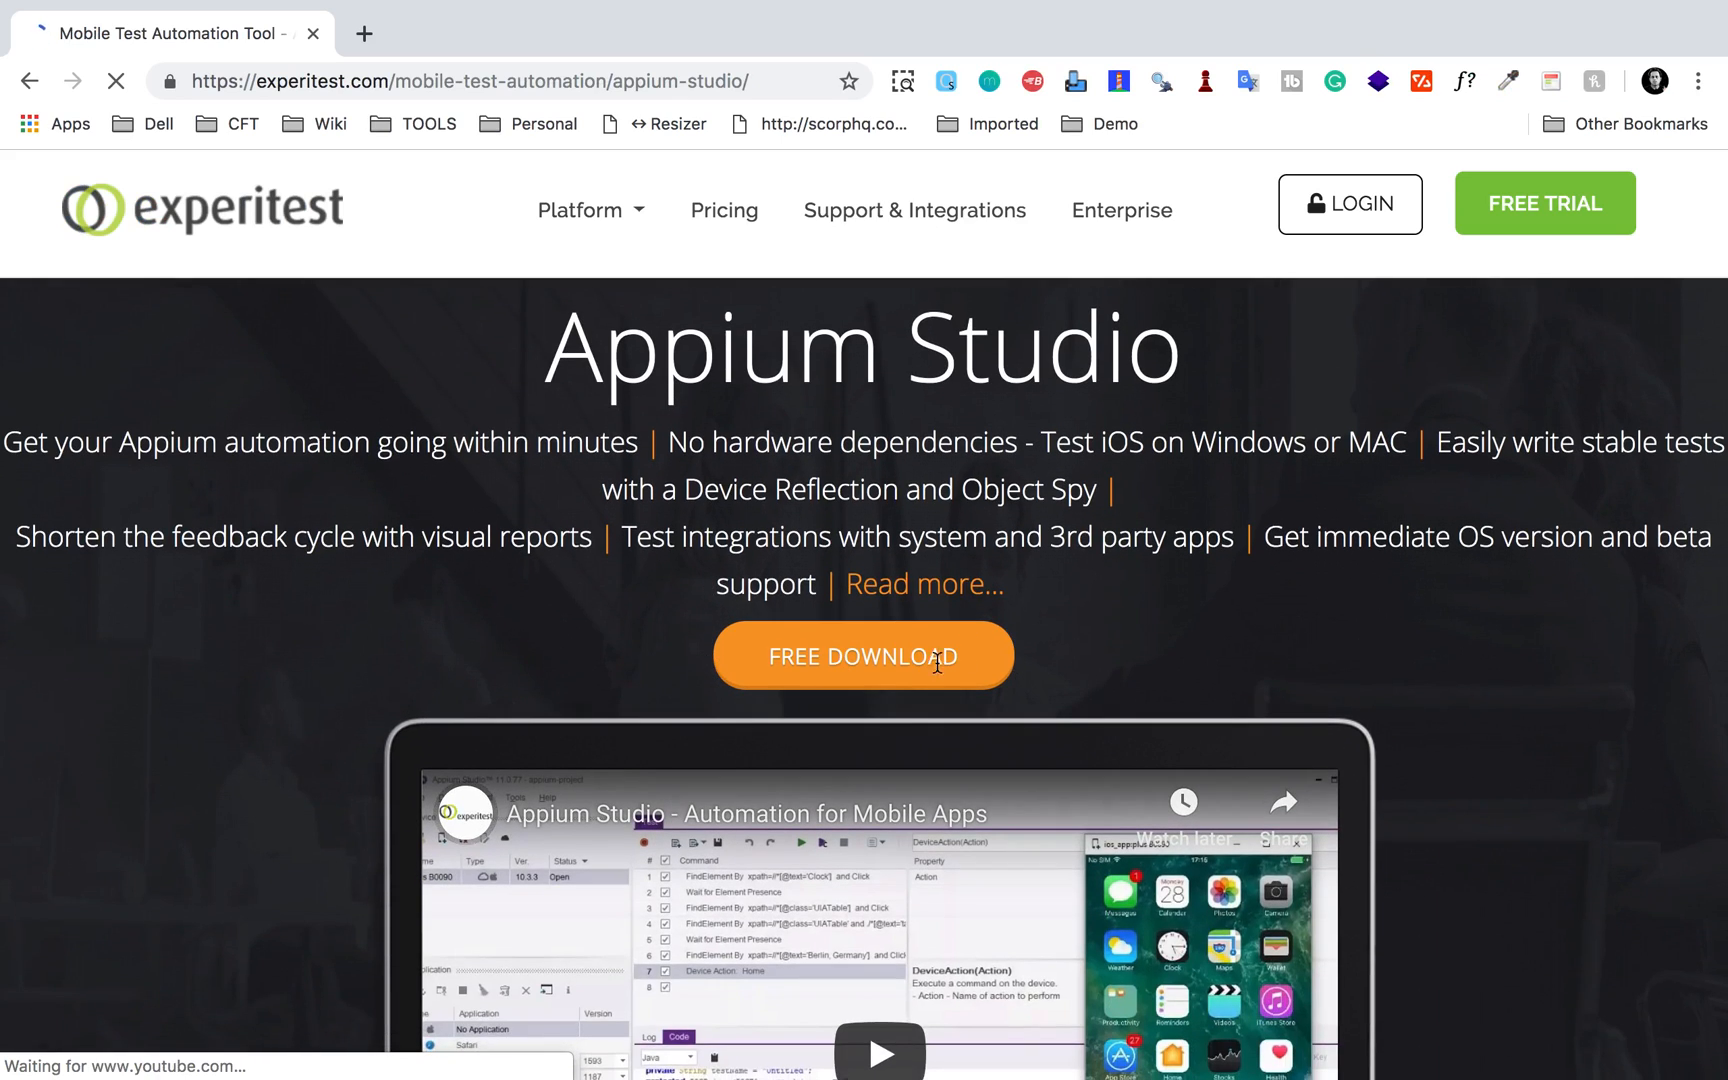
- Scroll the Appium Studio page past Free Download into Key Features, then back up slightly
{"action": "scroll", "scroll_direction": "down", "scroll_amount": 3}
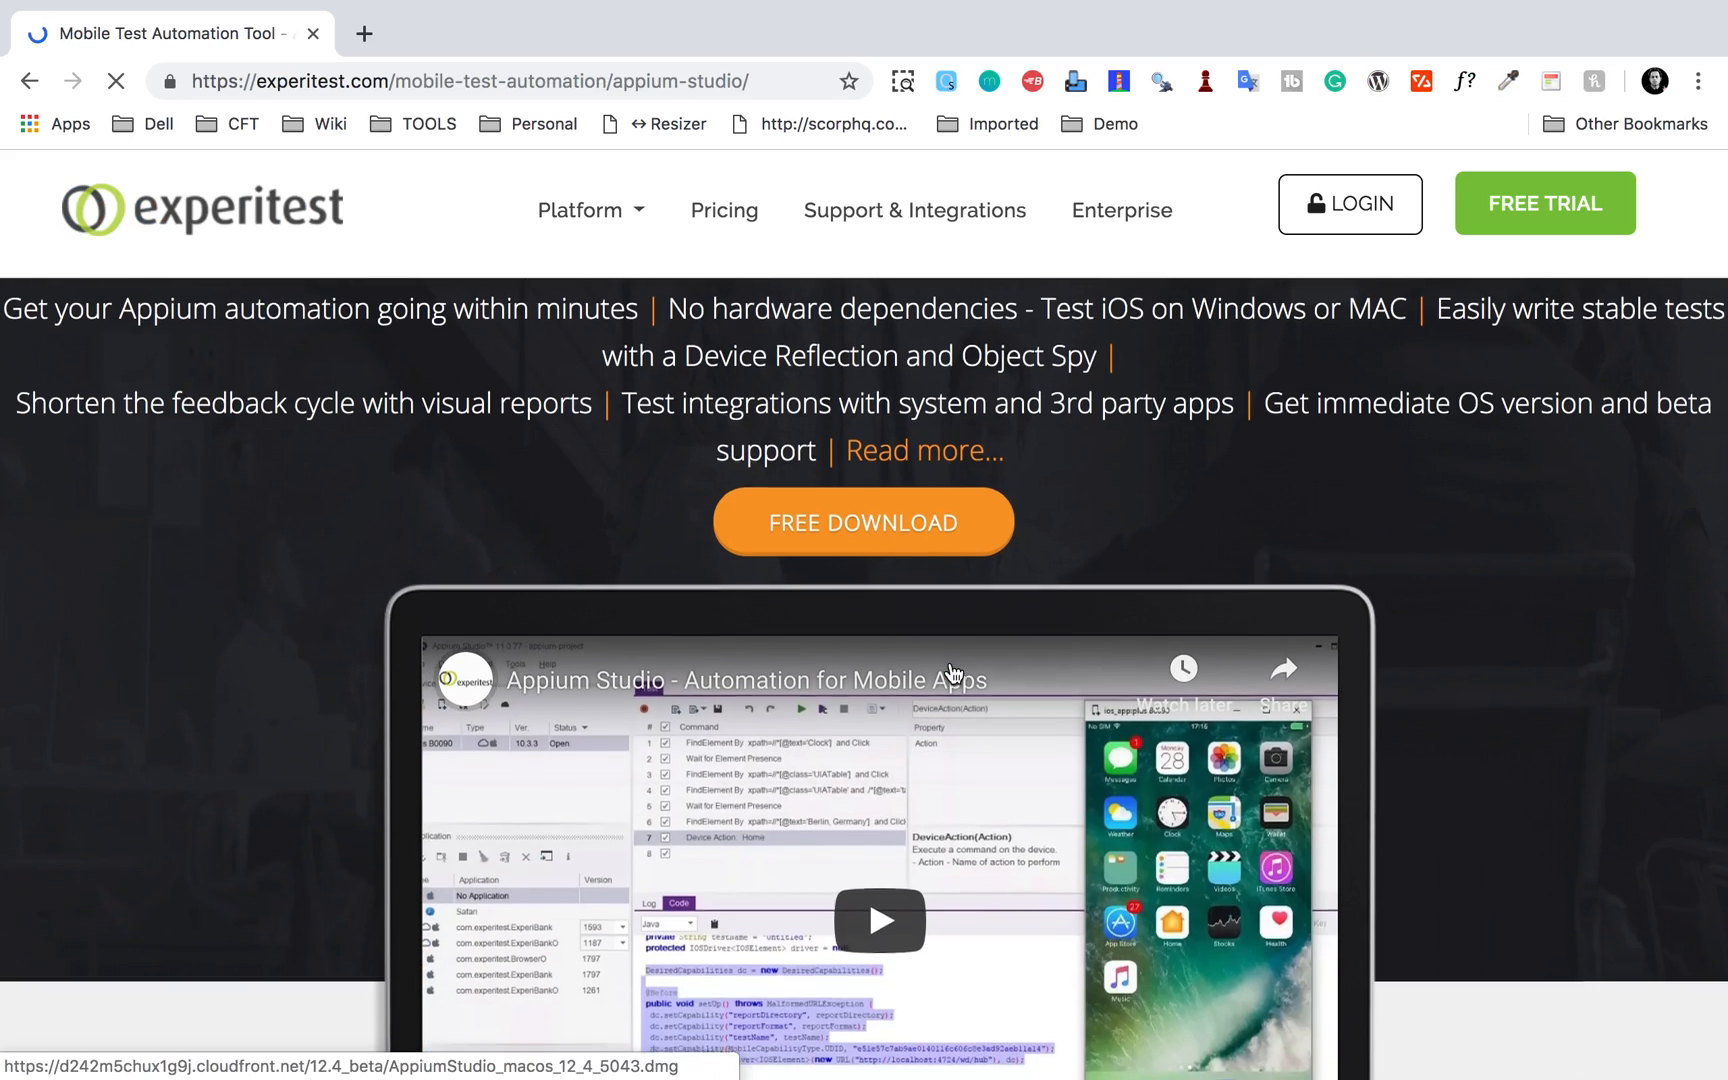
{"action": "scroll", "scroll_direction": "down", "scroll_amount": 3}
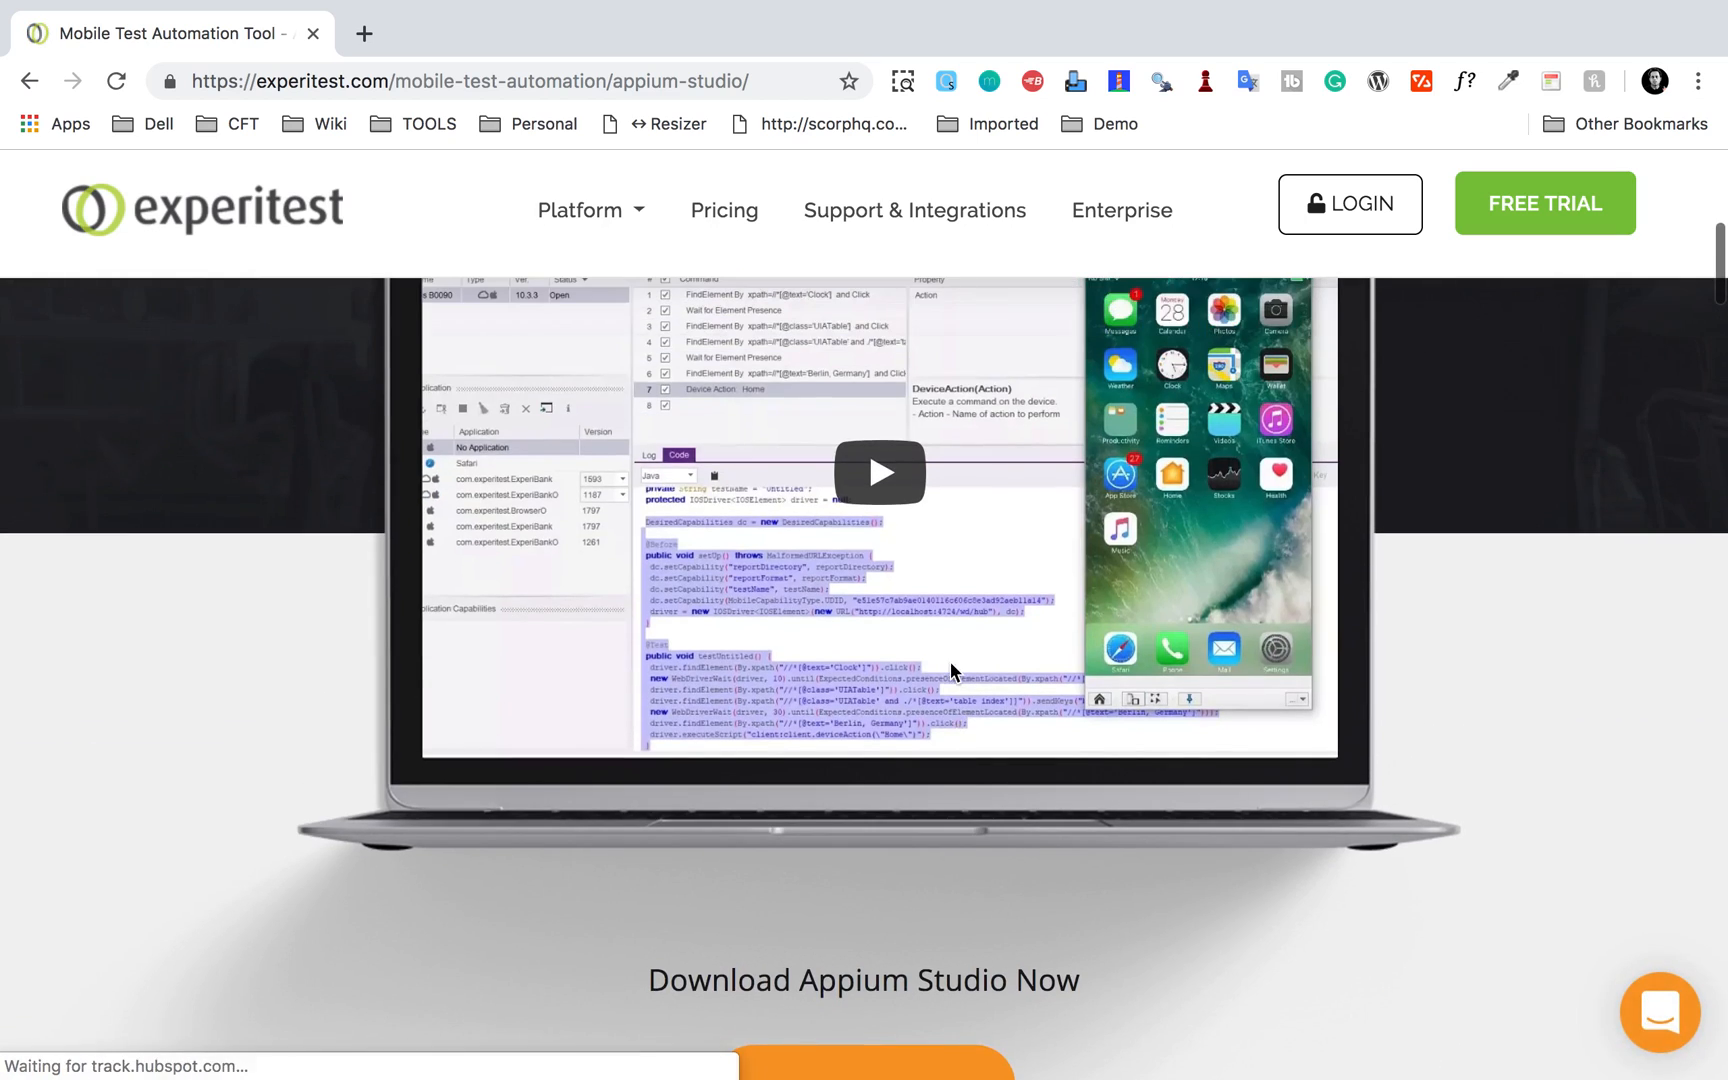
{"action": "scroll", "scroll_direction": "down", "scroll_amount": 3}
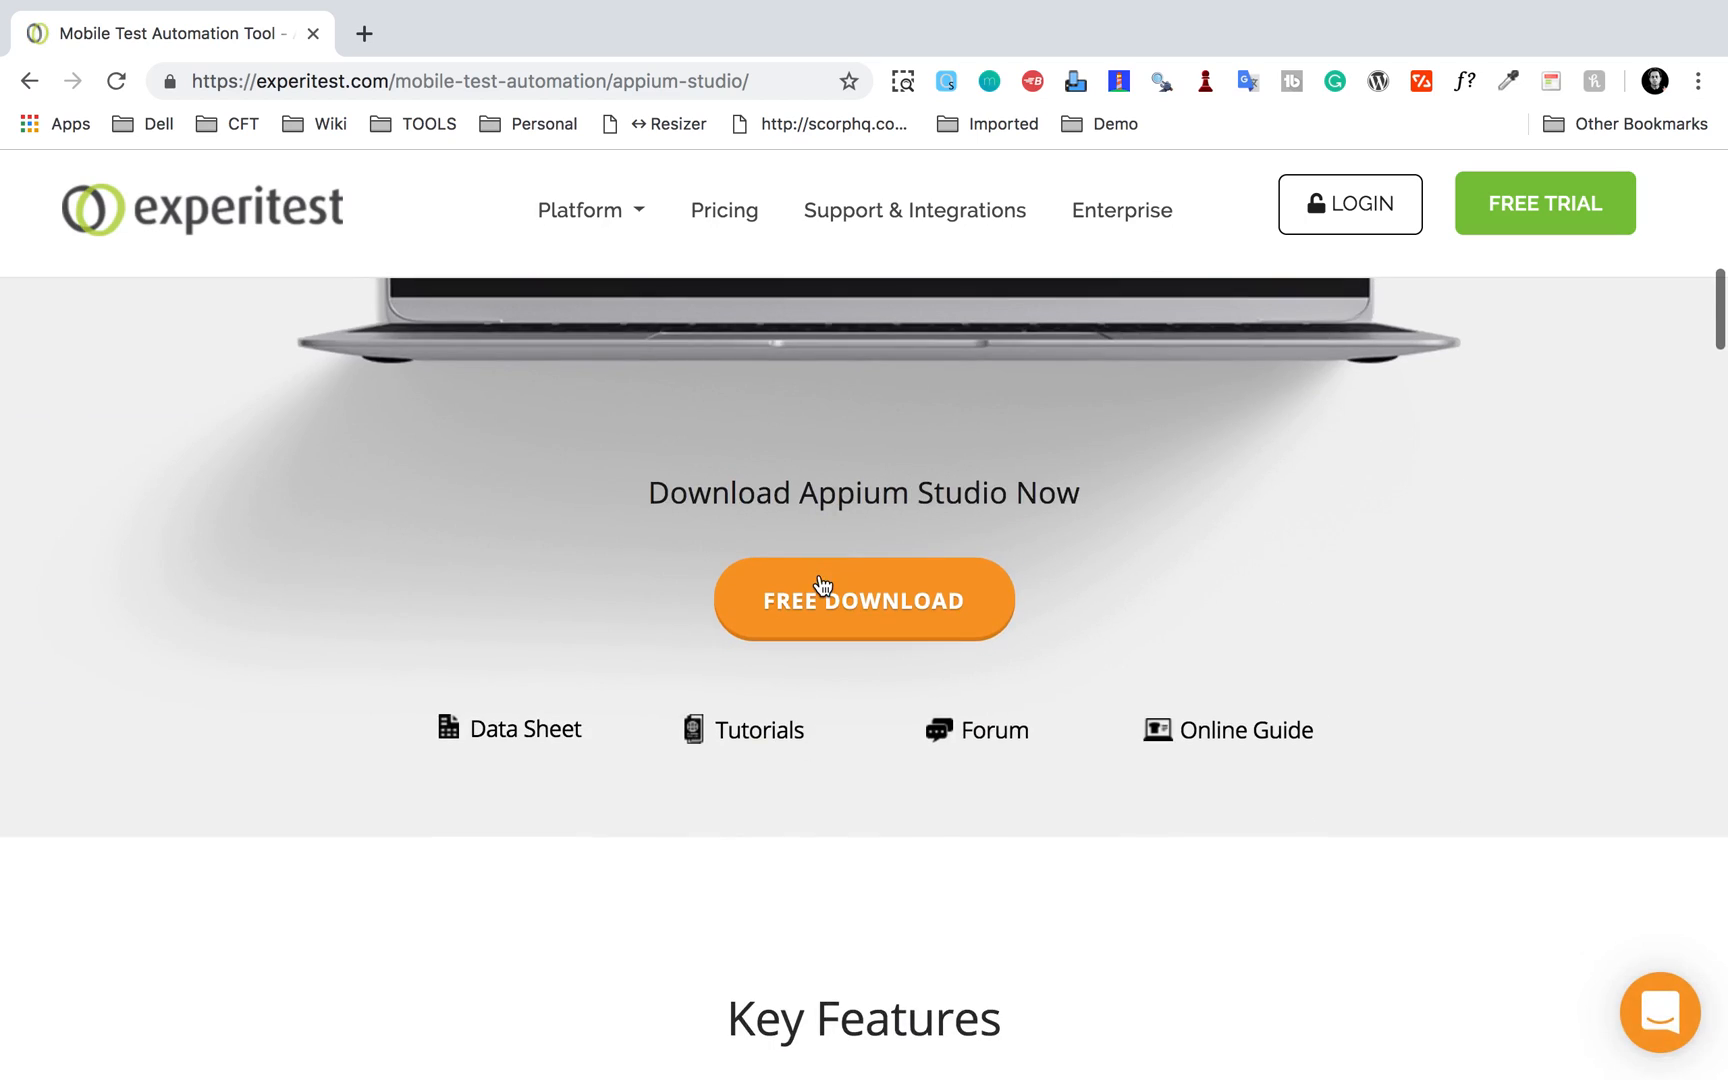
{"action": "scroll", "scroll_direction": "down", "scroll_amount": 3}
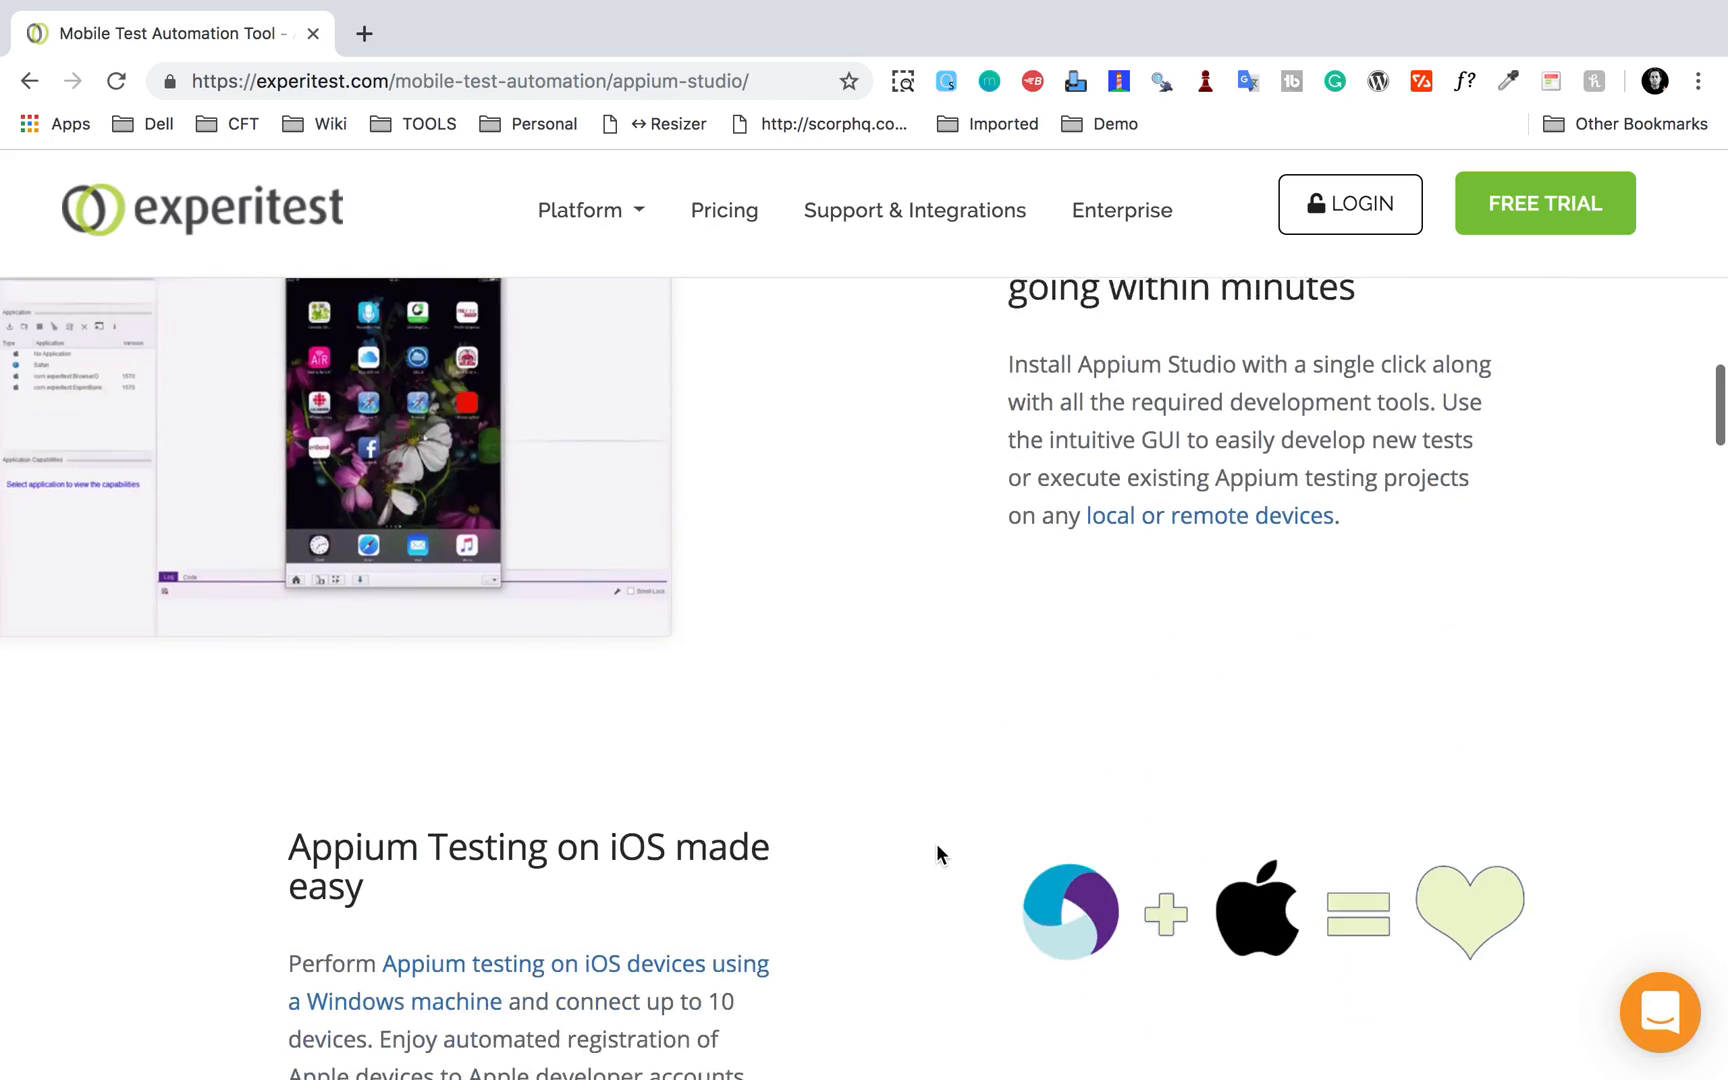
{"action": "scroll", "scroll_direction": "up", "scroll_amount": 3}
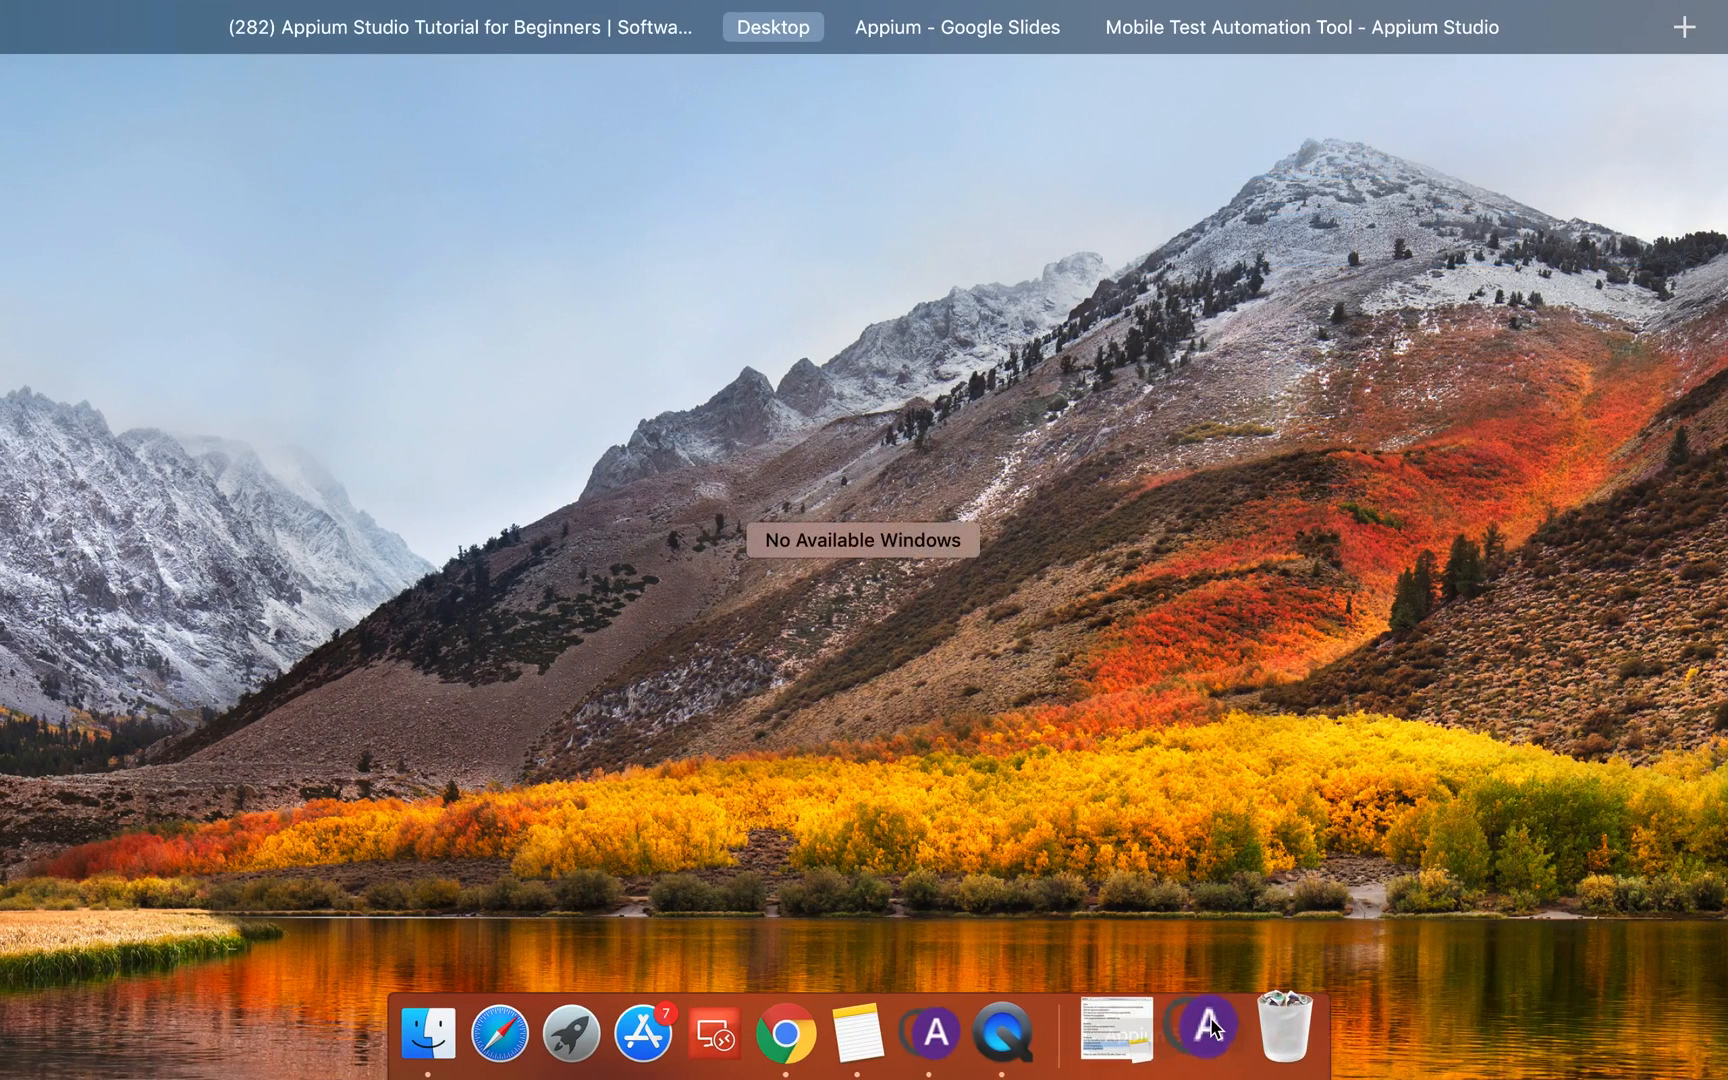
- Launch Appium Studio from the Dock and maximize its main window
{"action": "left_click", "coordinate": [1200, 1032]}
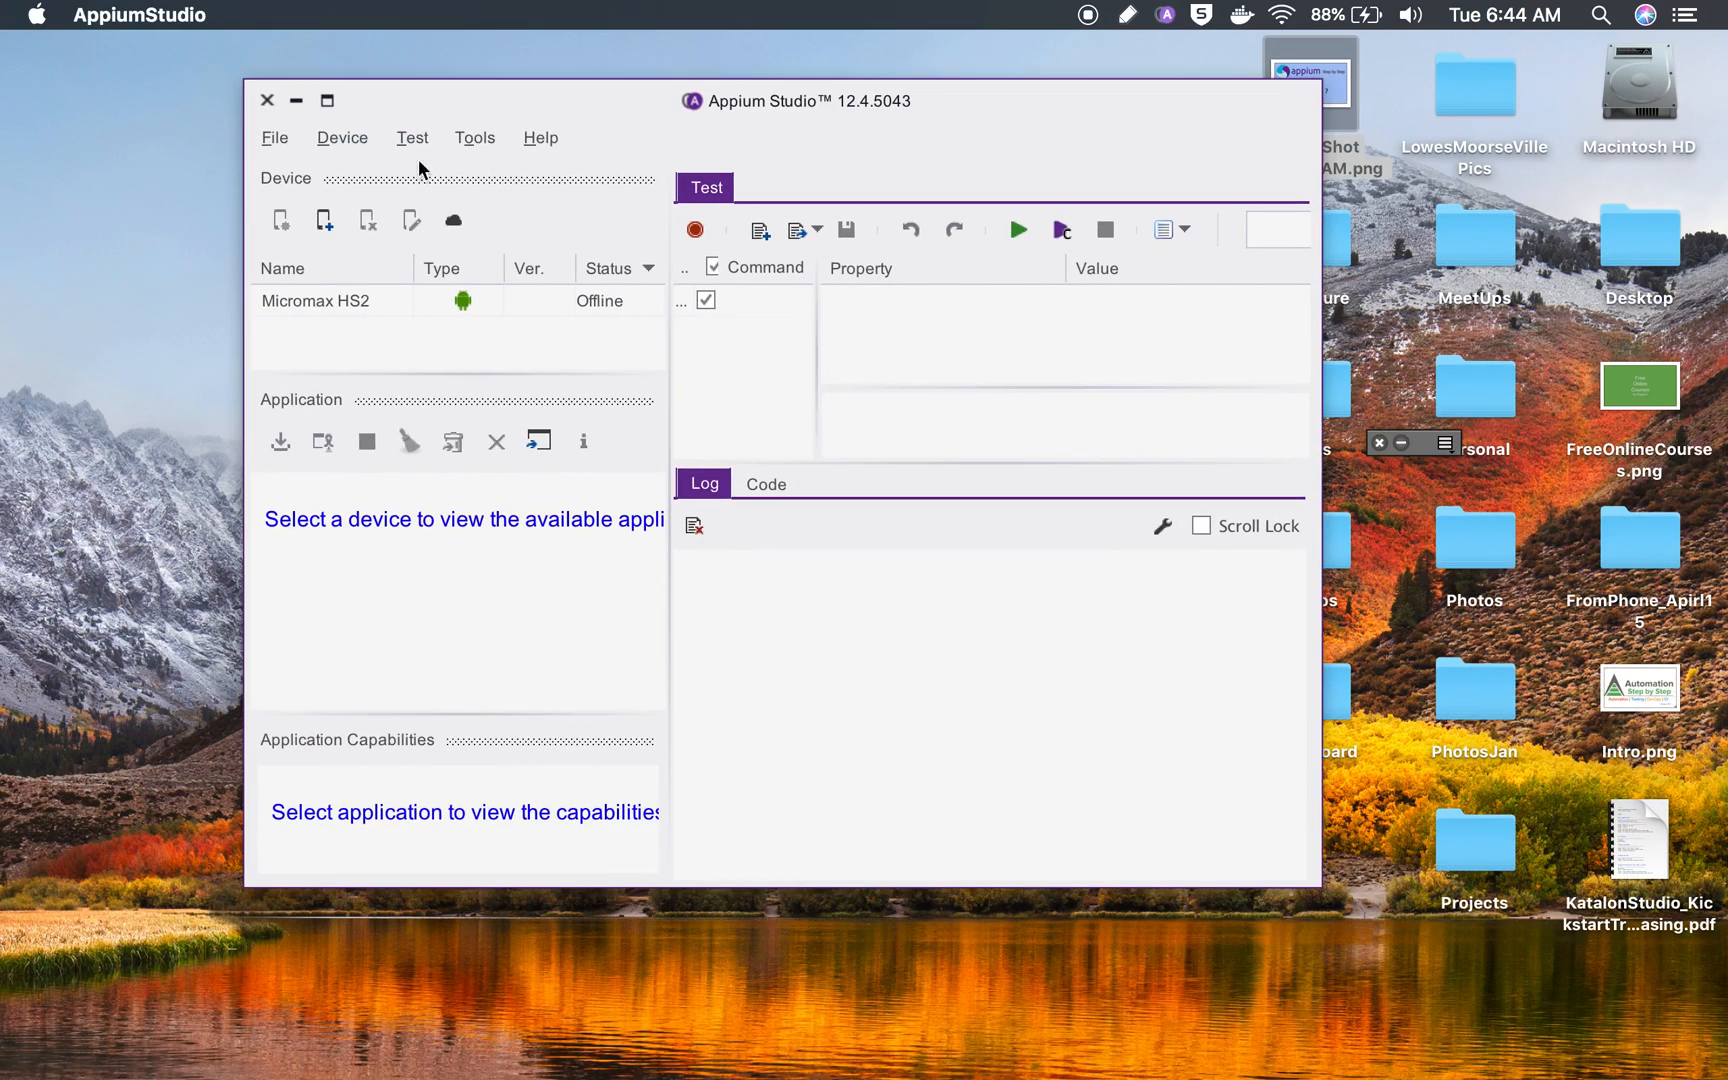
{"action": "left_click", "coordinate": [326, 100]}
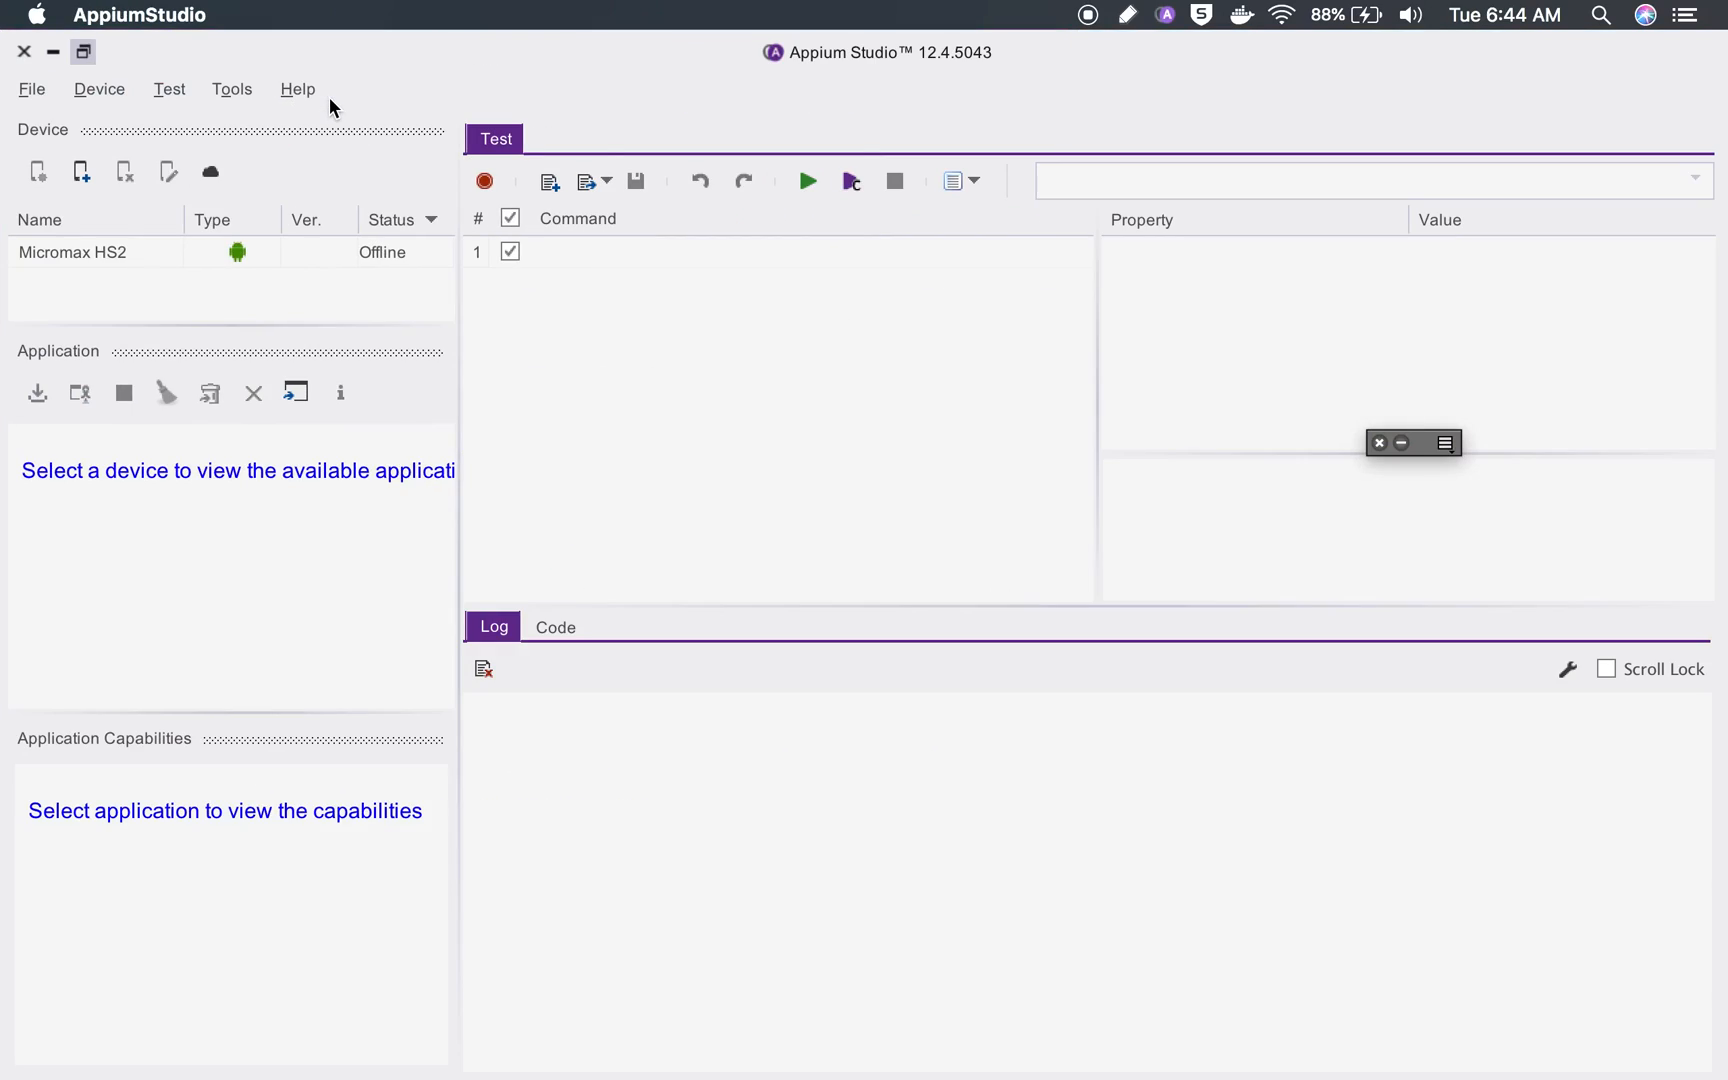
{"action": "mouse_move", "coordinate": [804, 472]}
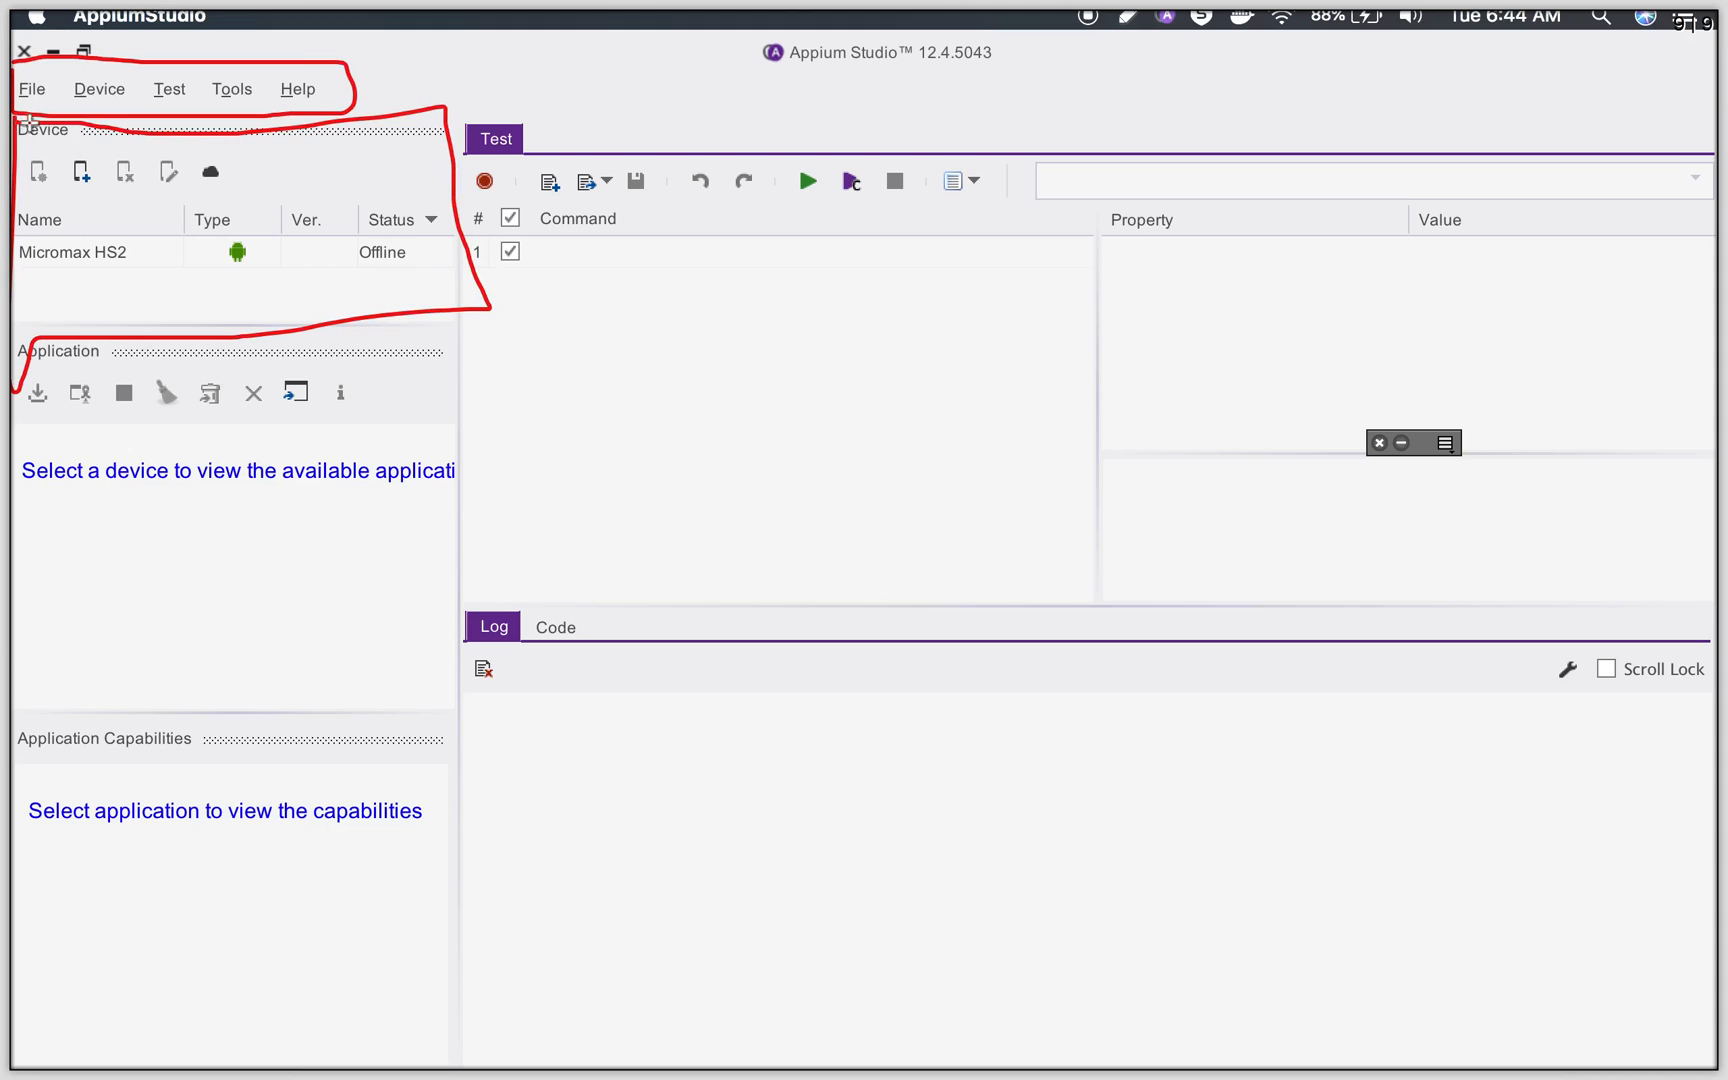
{"action": "mouse_move", "coordinate": [148, 254]}
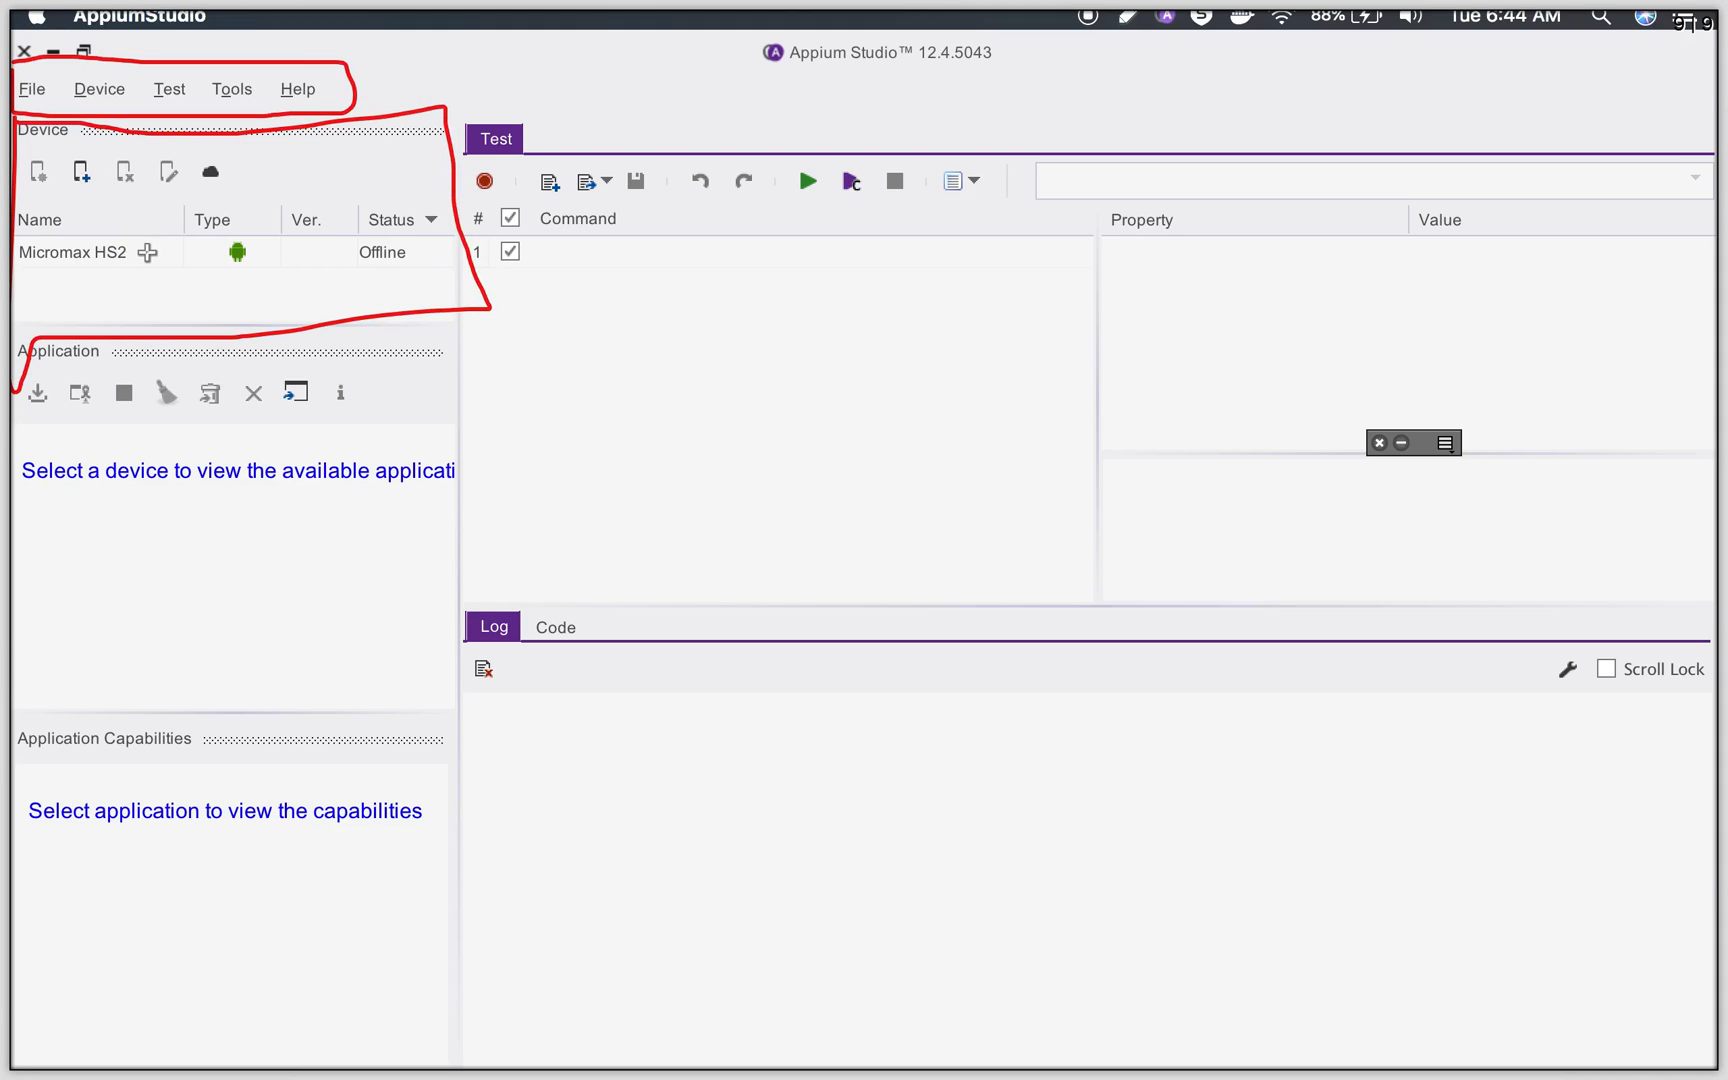
{"action": "mouse_move", "coordinate": [174, 264]}
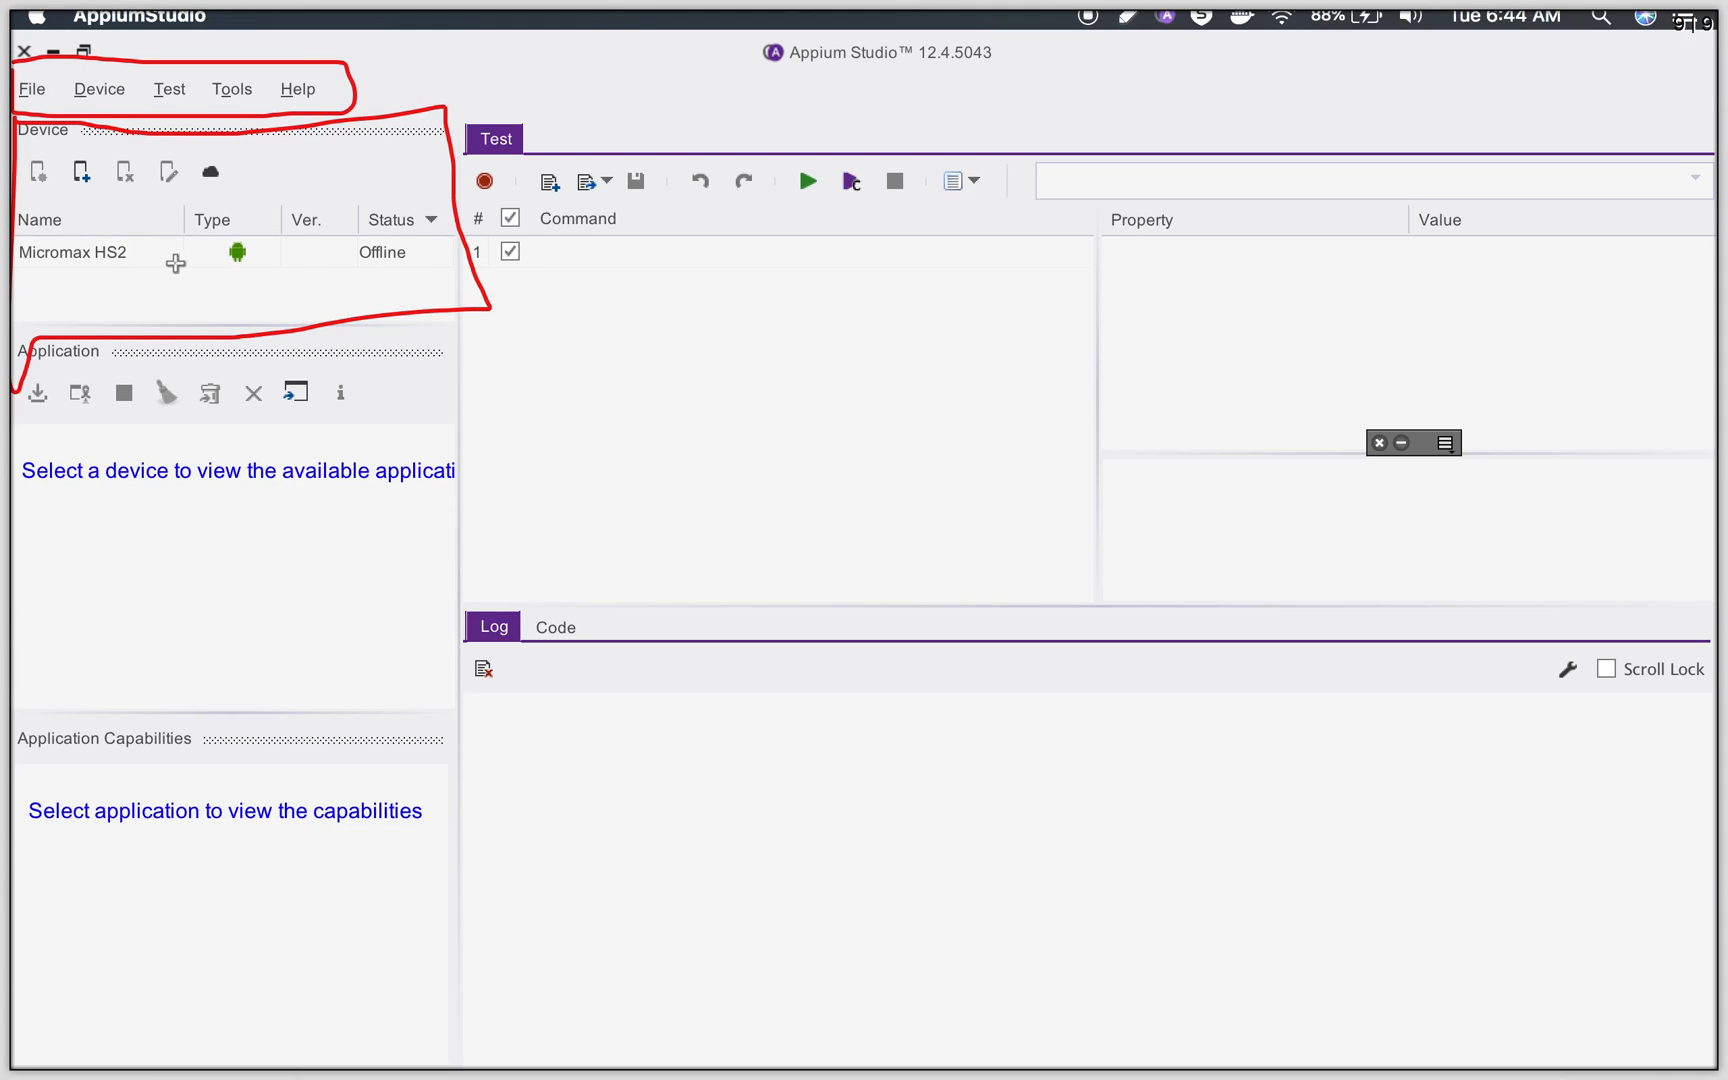
{"action": "mouse_move", "coordinate": [114, 258]}
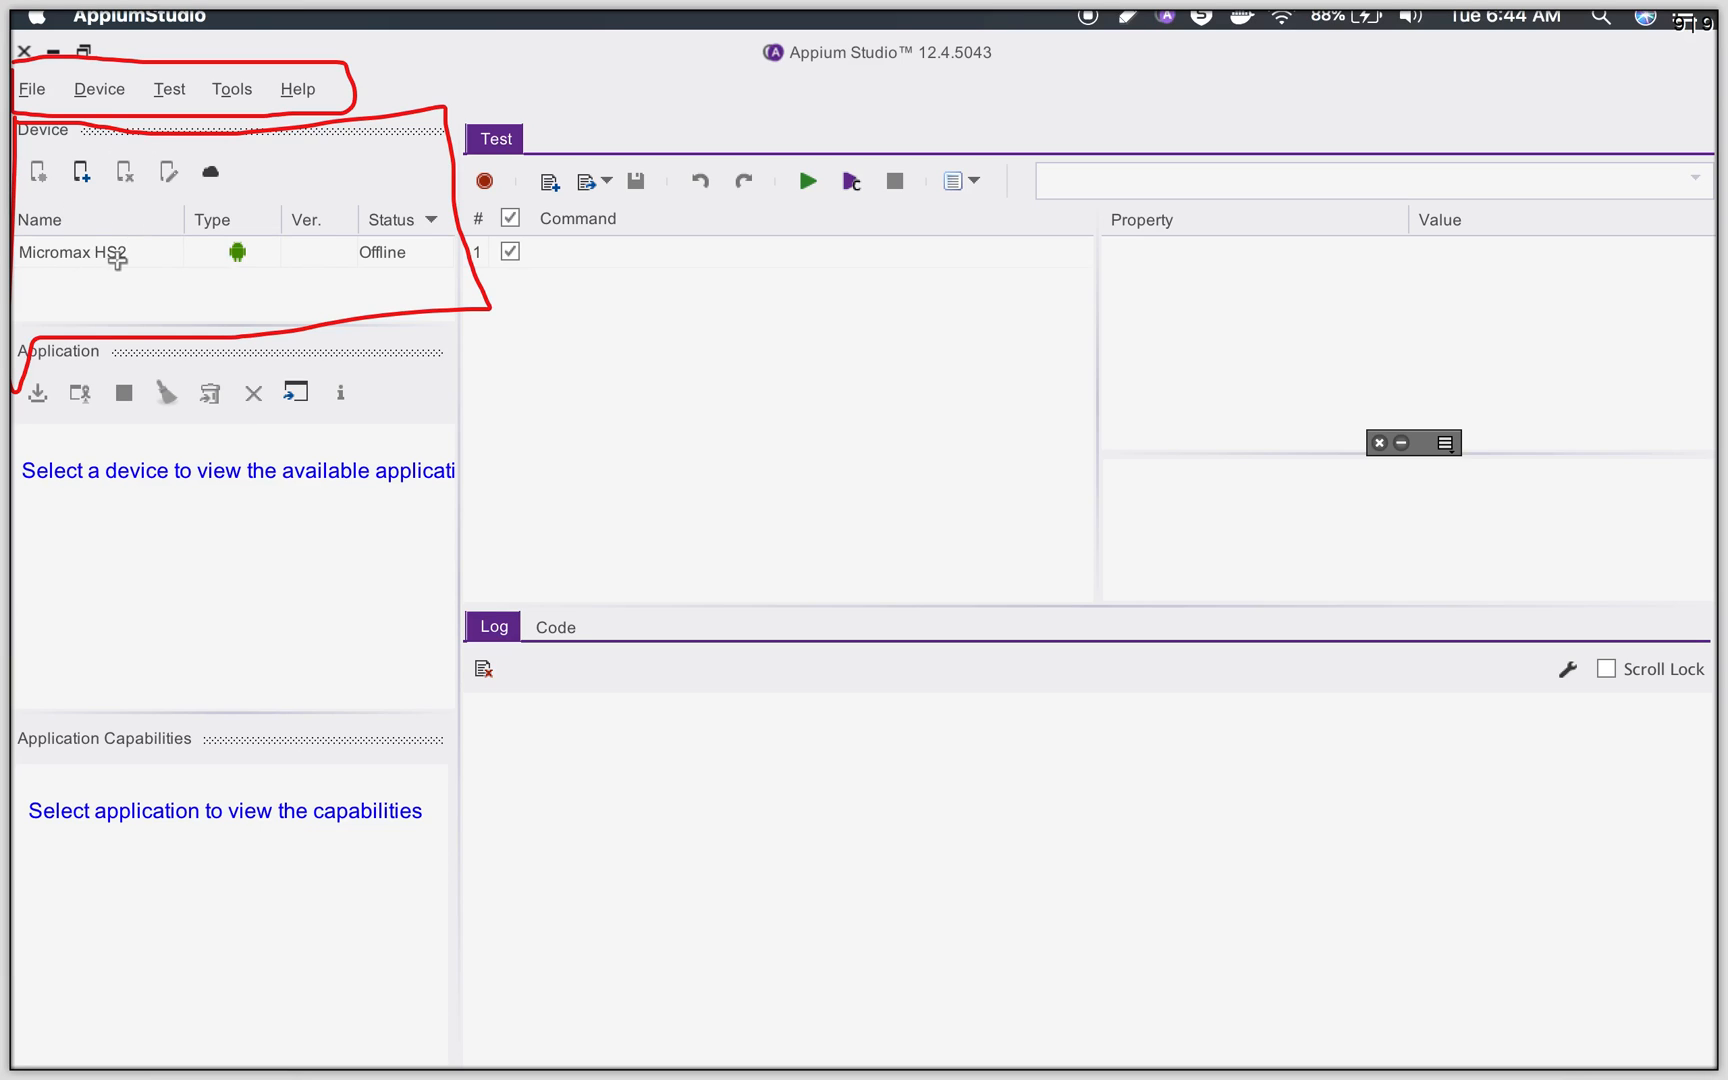
{"action": "mouse_move", "coordinate": [28, 416]}
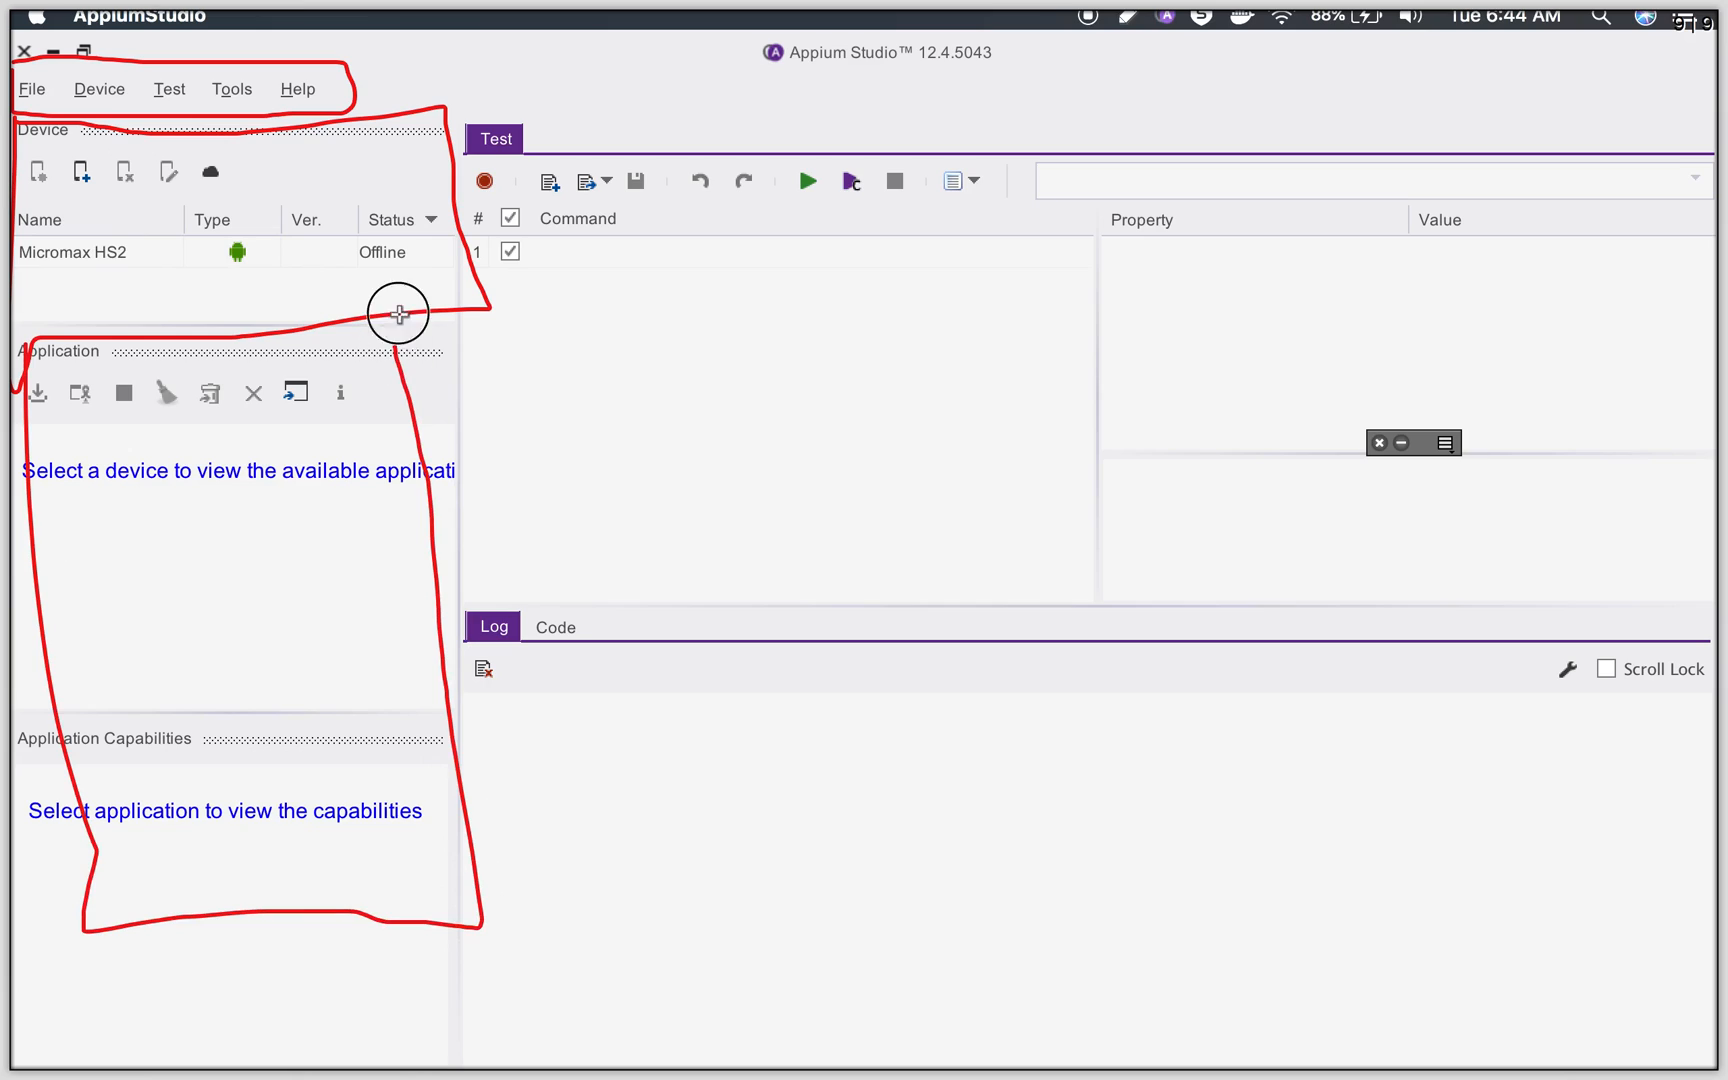
{"action": "mouse_move", "coordinate": [168, 528]}
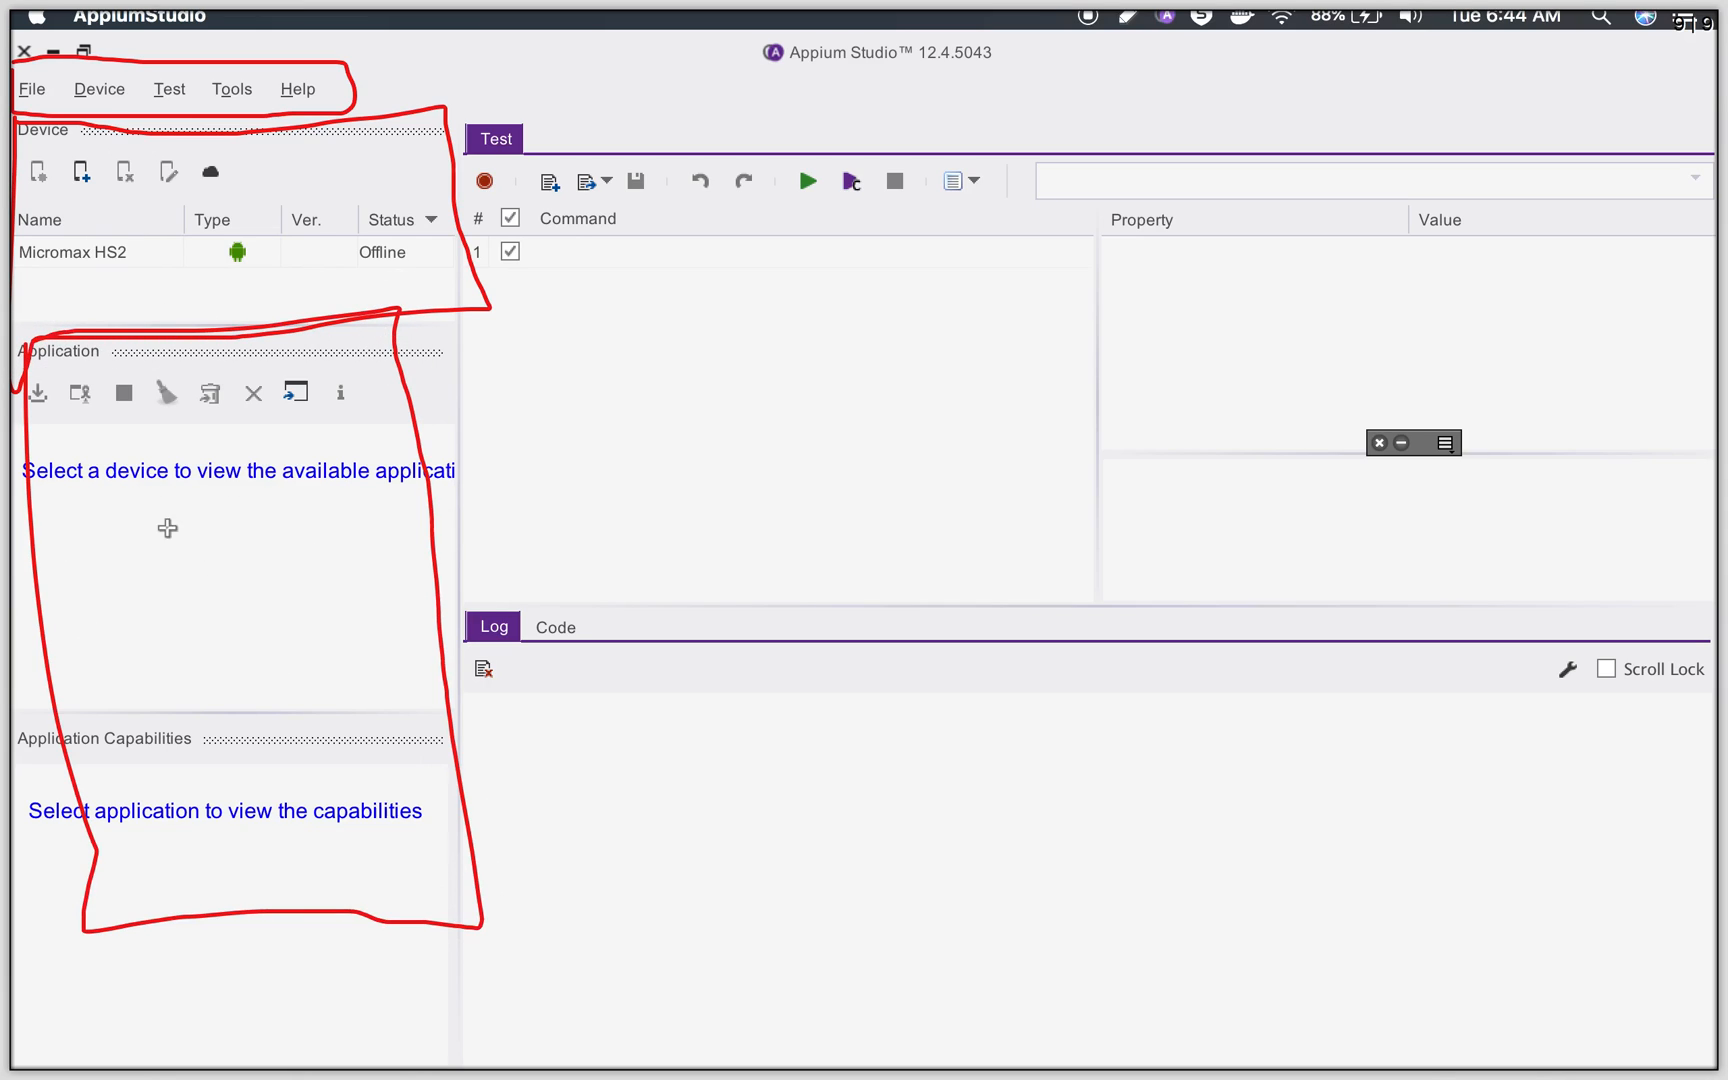
{"action": "mouse_move", "coordinate": [84, 518]}
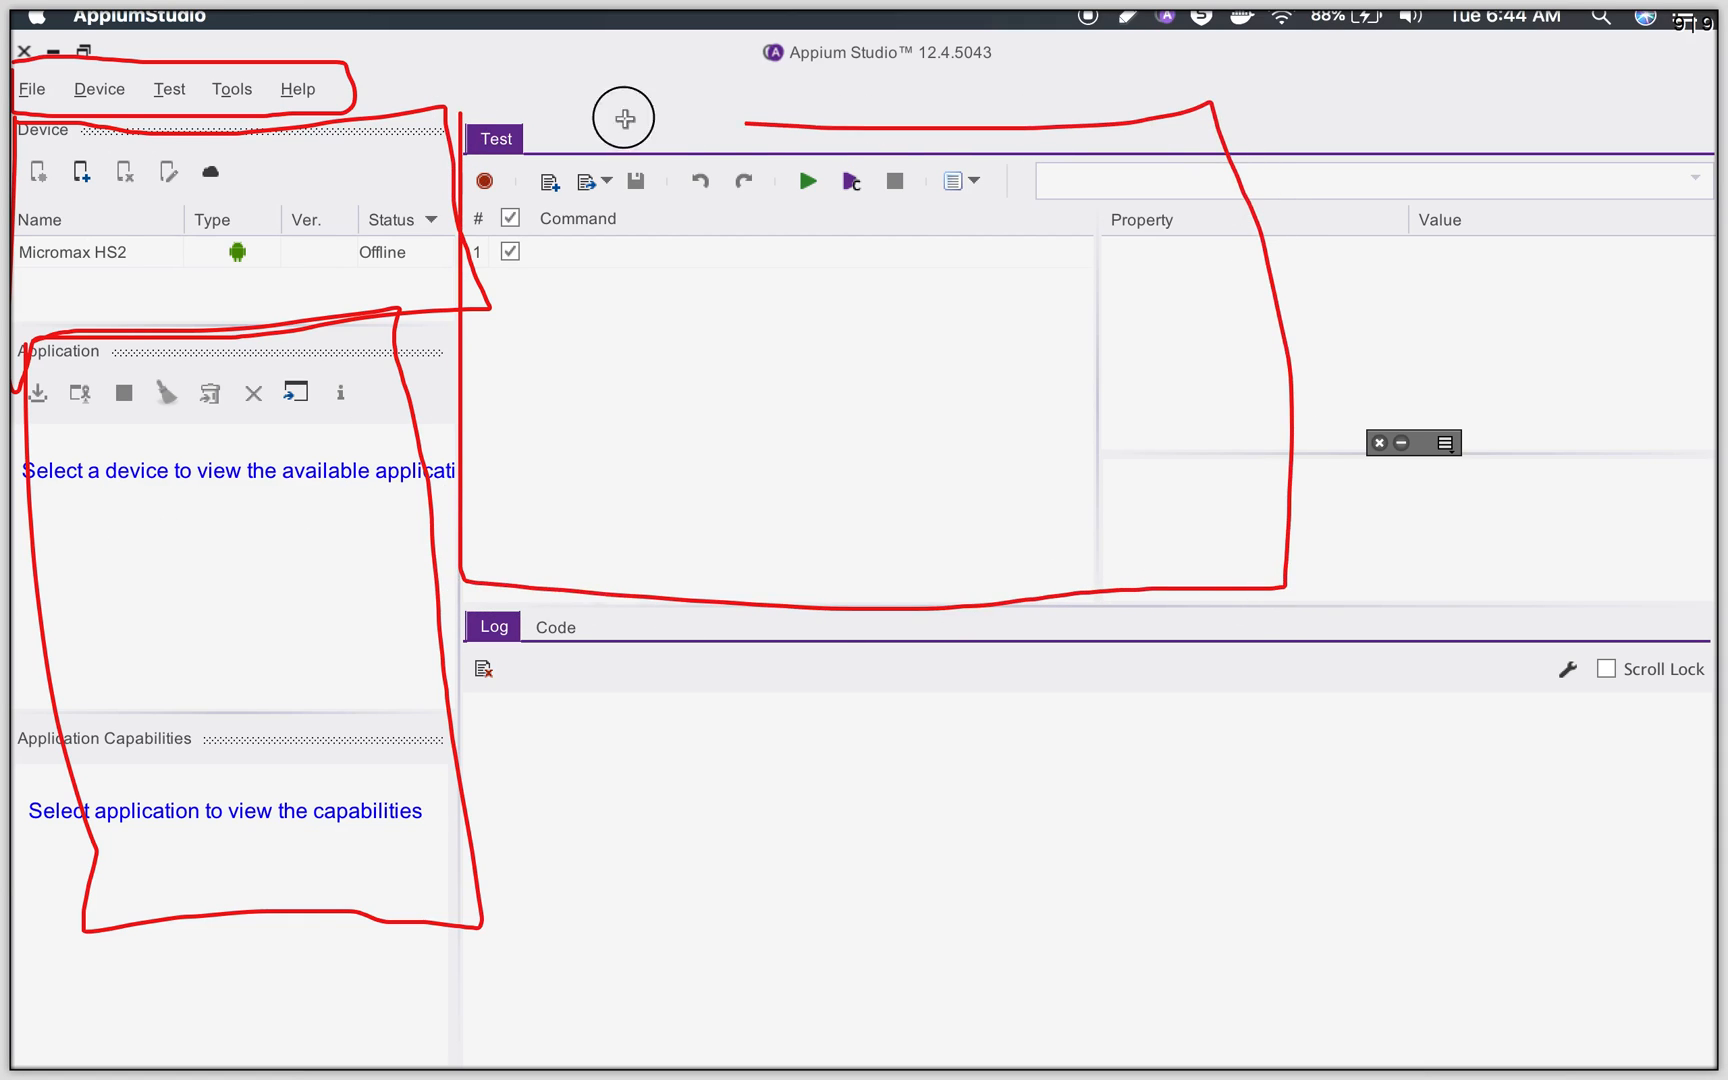
{"action": "mouse_move", "coordinate": [506, 368]}
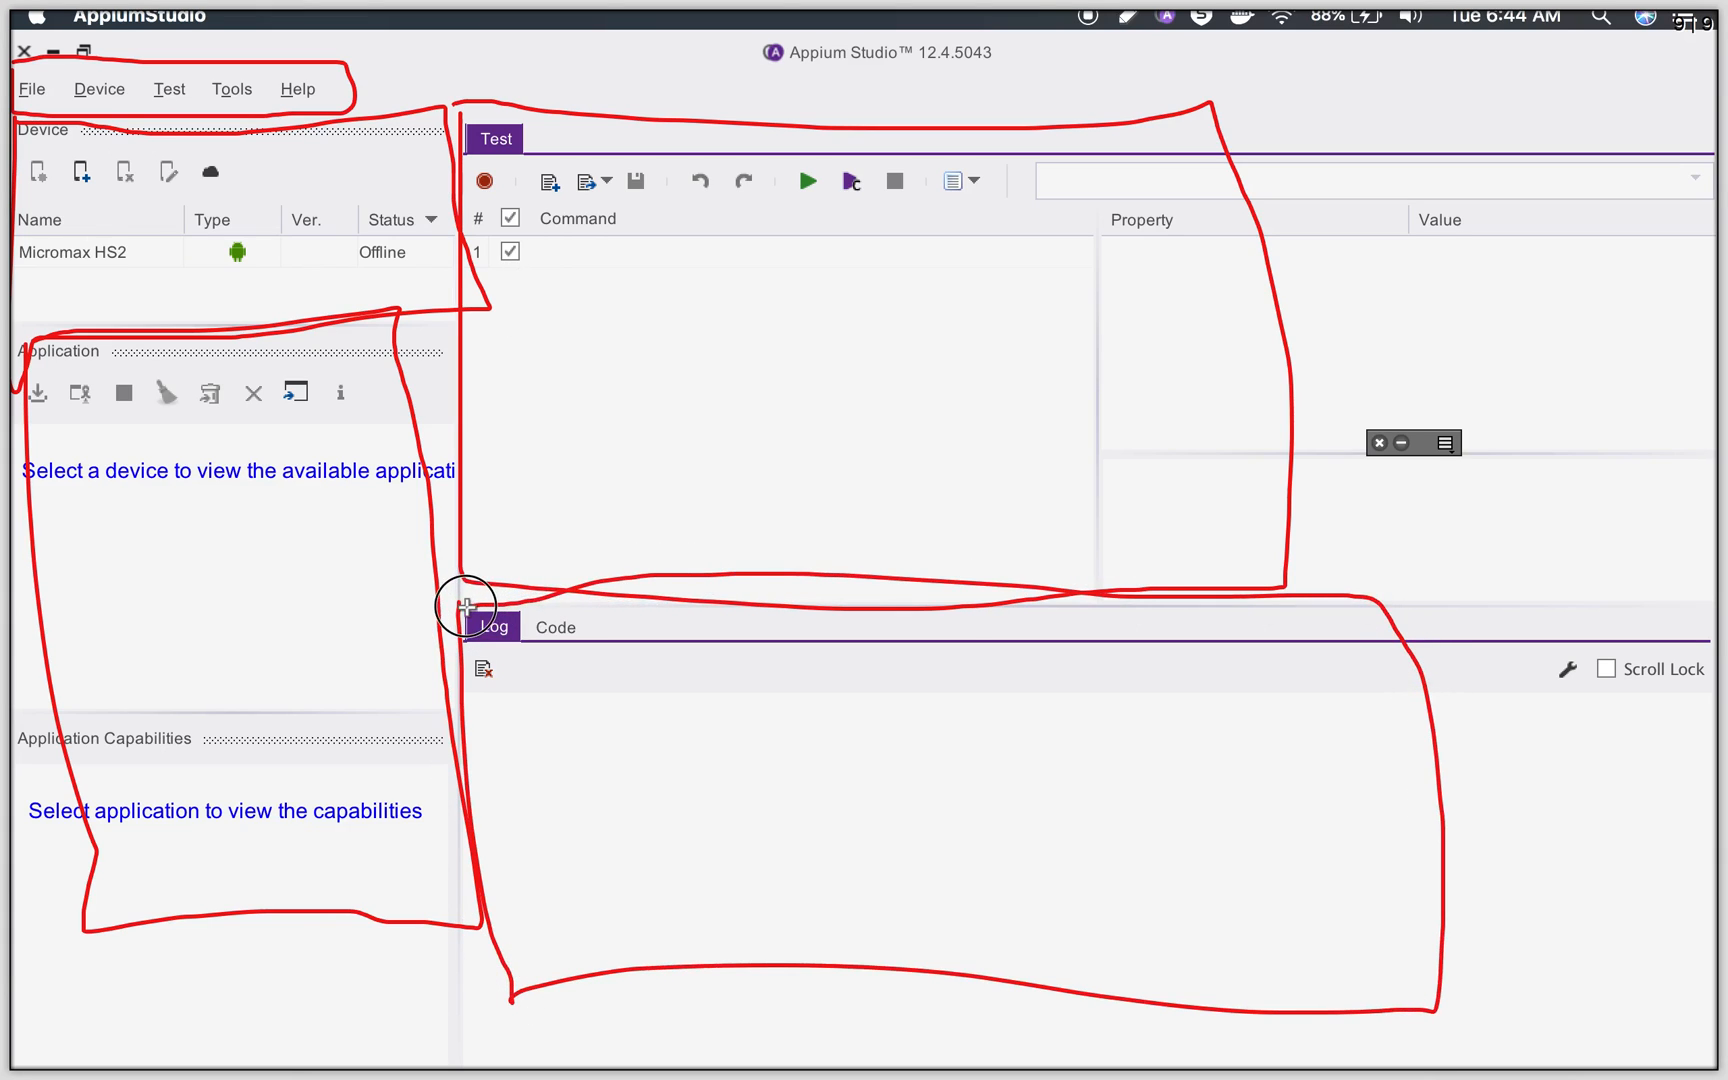
{"action": "mouse_move", "coordinate": [554, 644]}
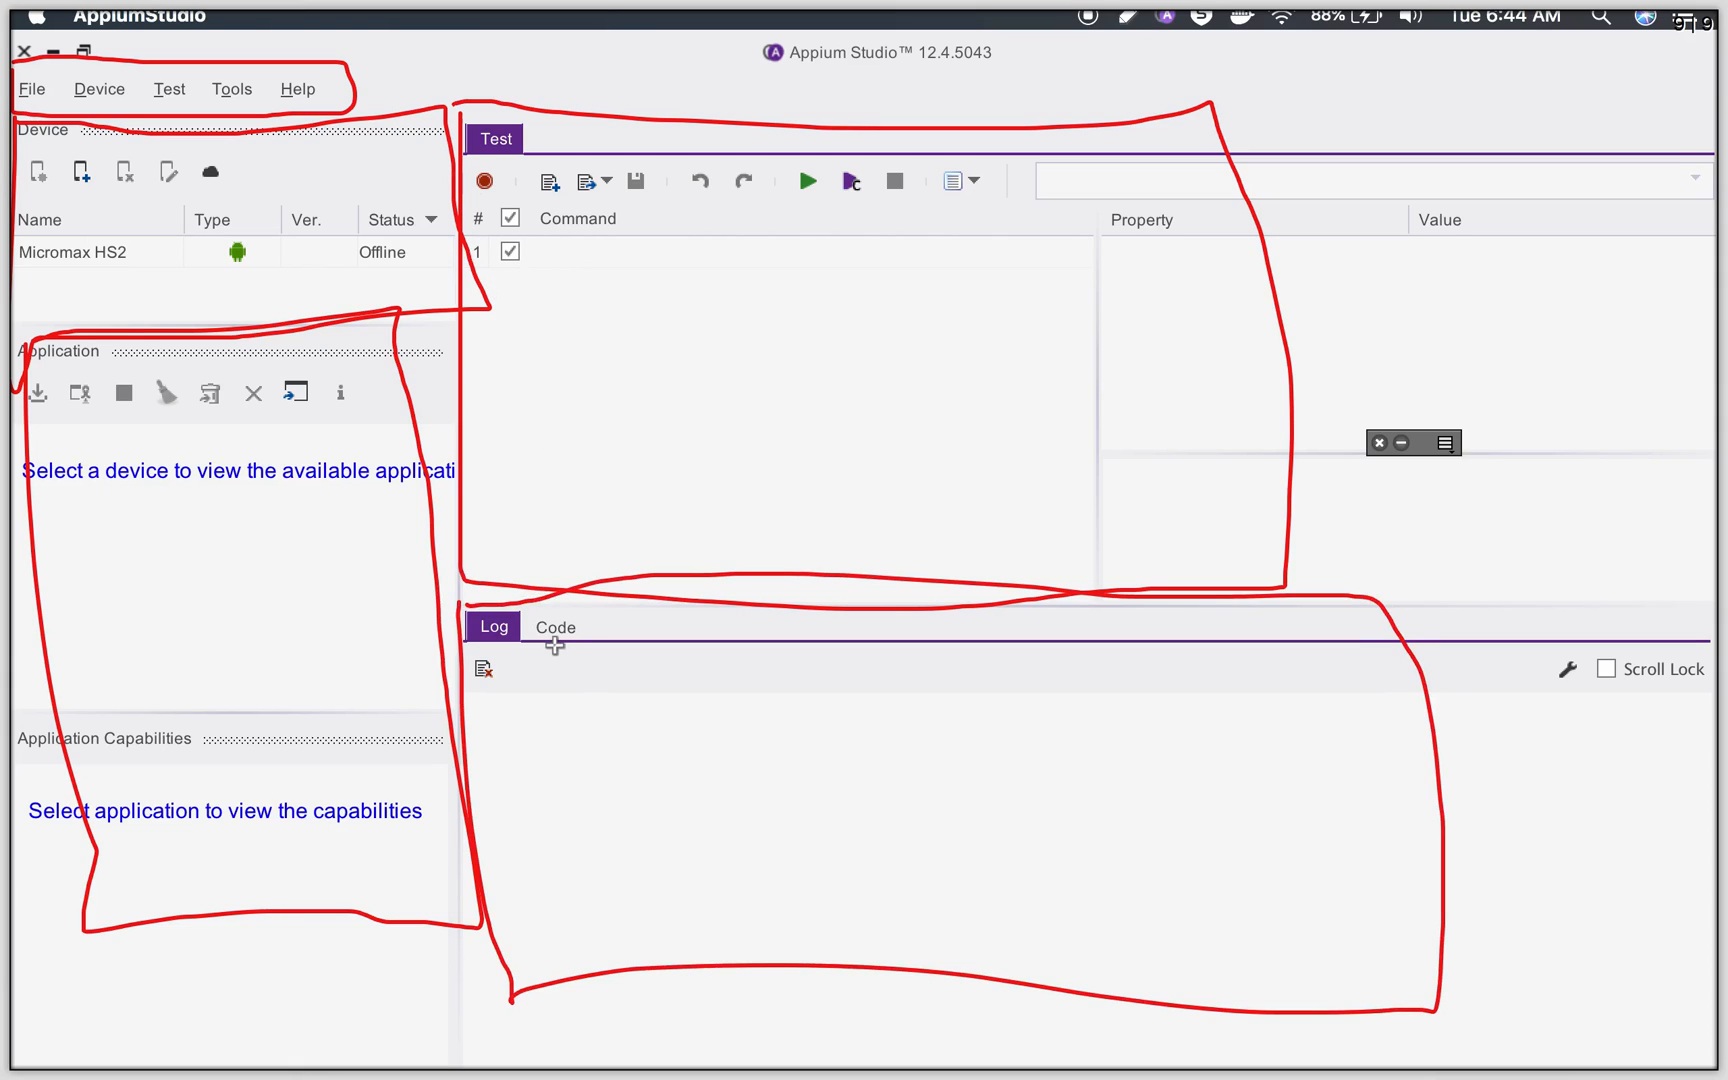
{"action": "mouse_move", "coordinate": [618, 796]}
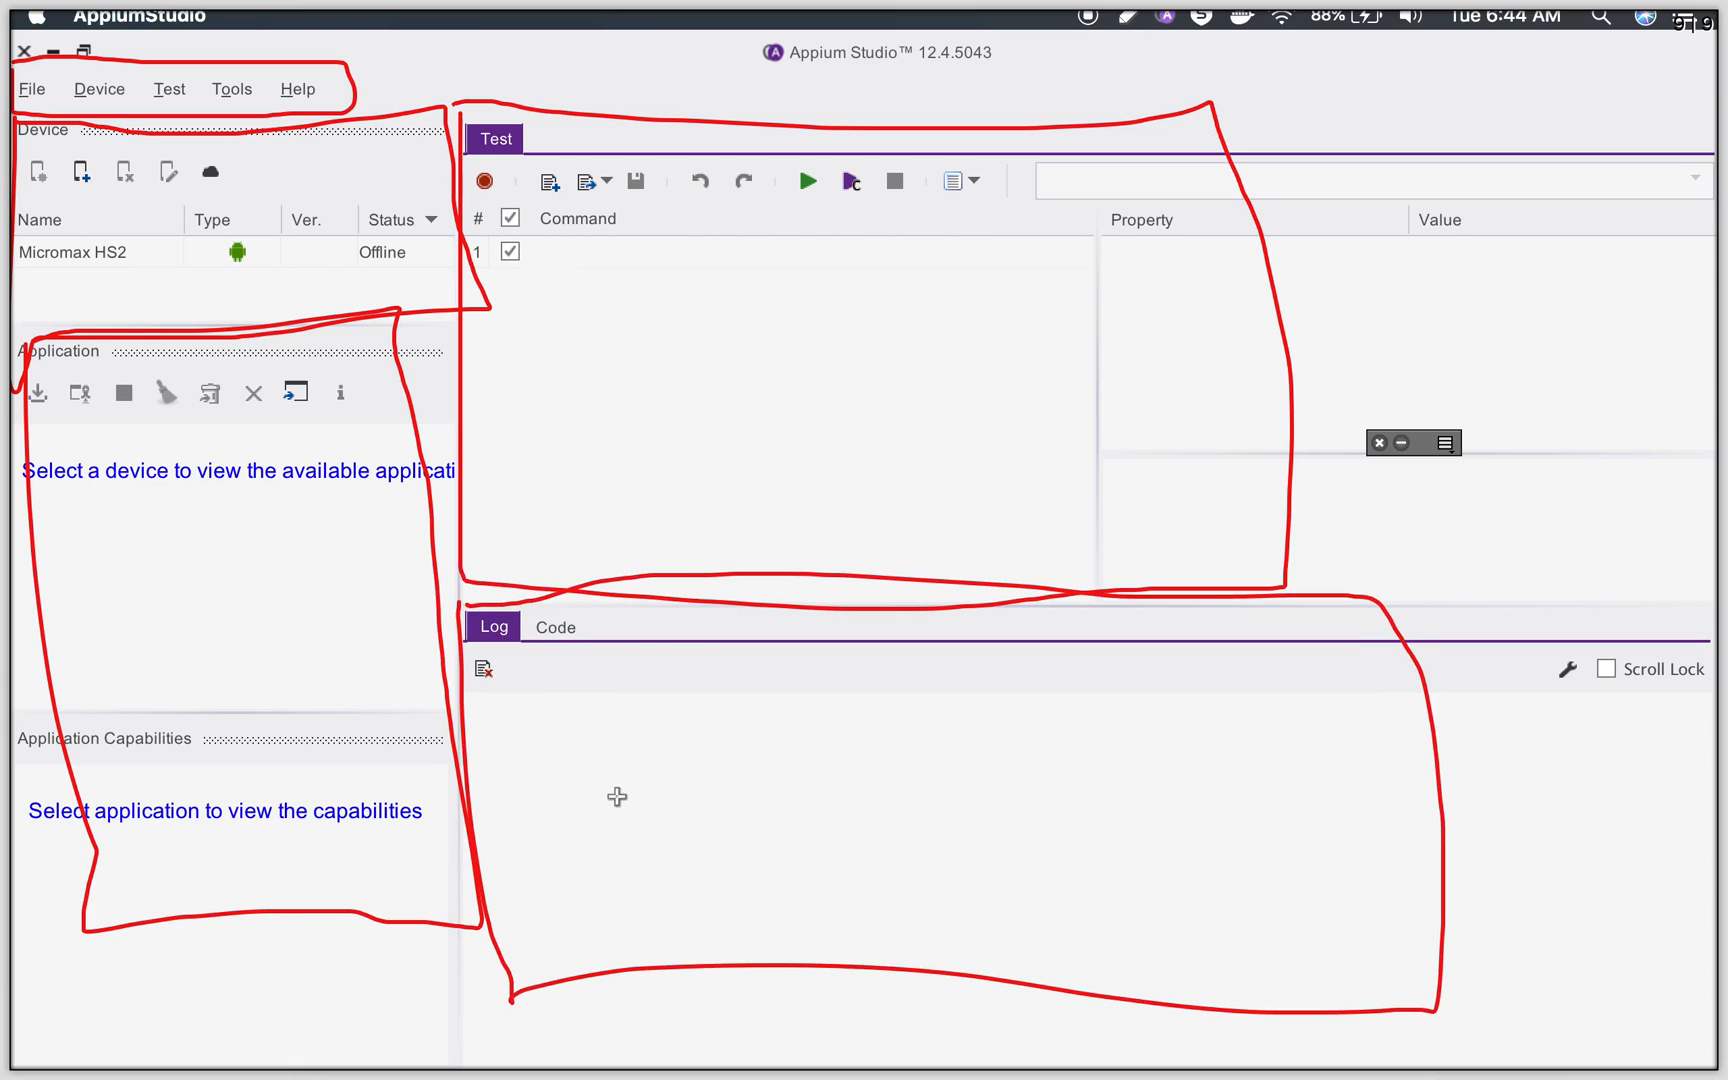
{"action": "mouse_move", "coordinate": [602, 736]}
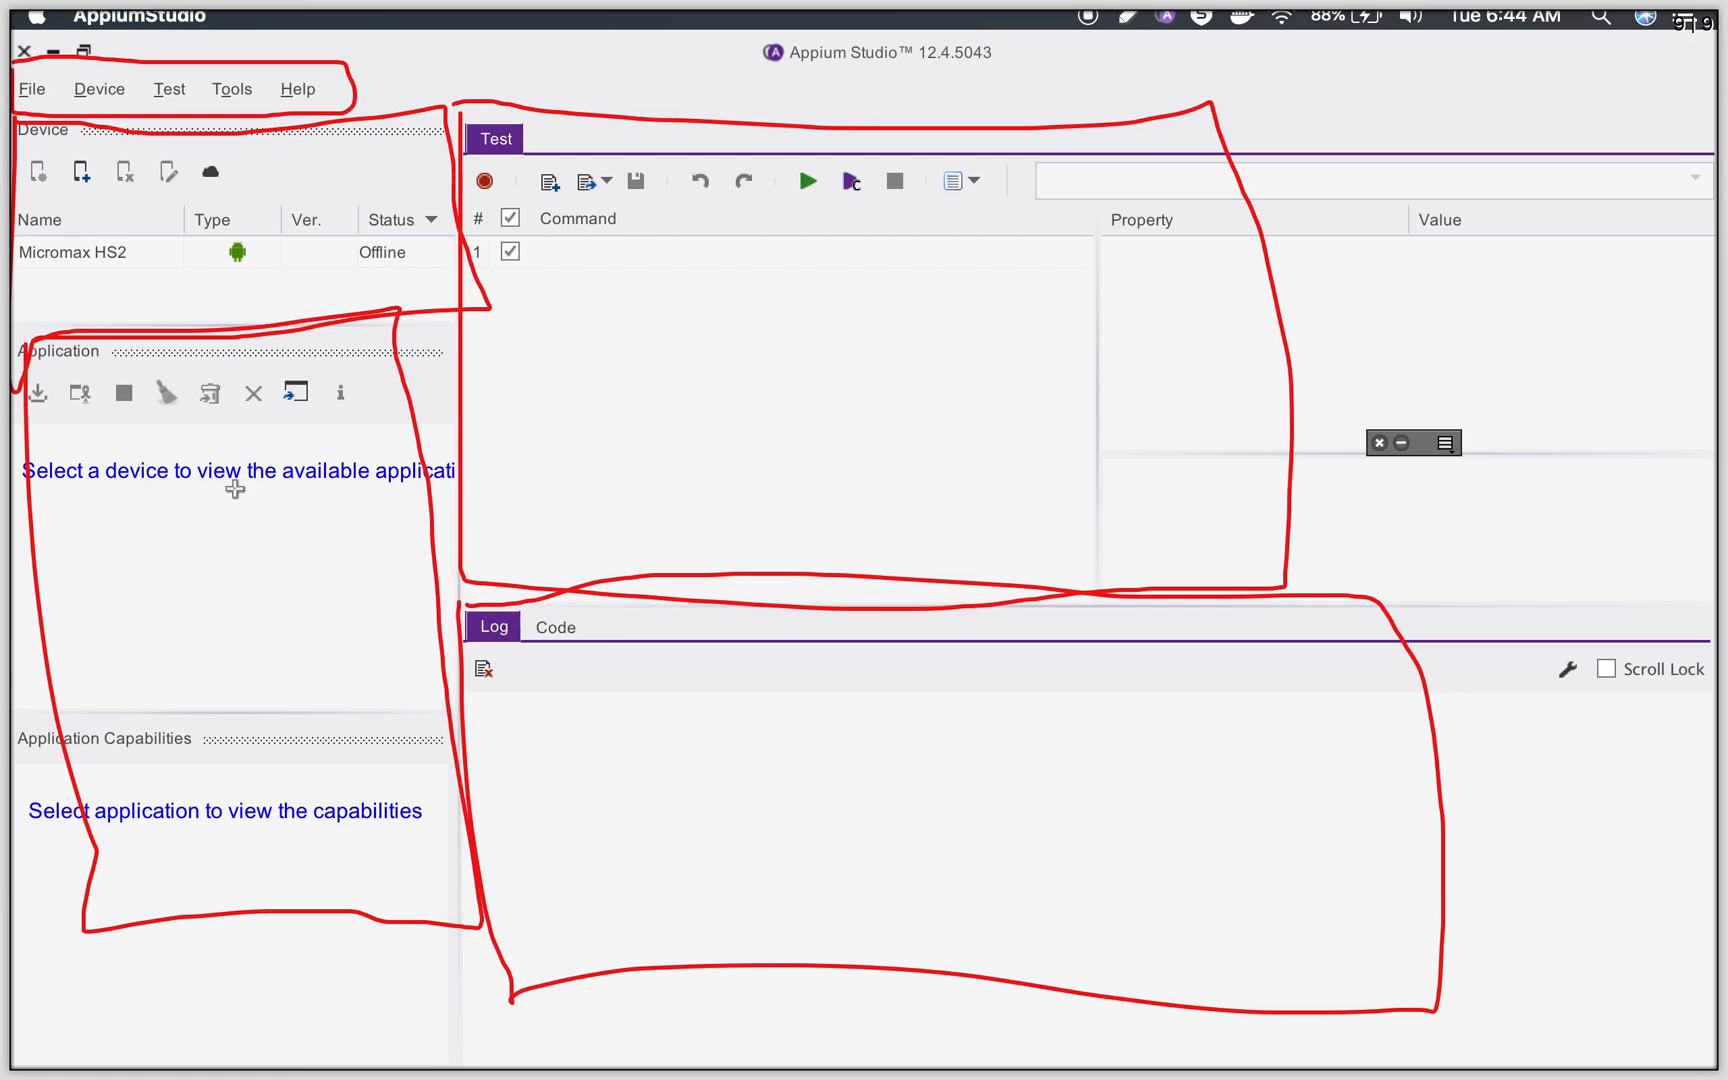
{"action": "mouse_move", "coordinate": [394, 608]}
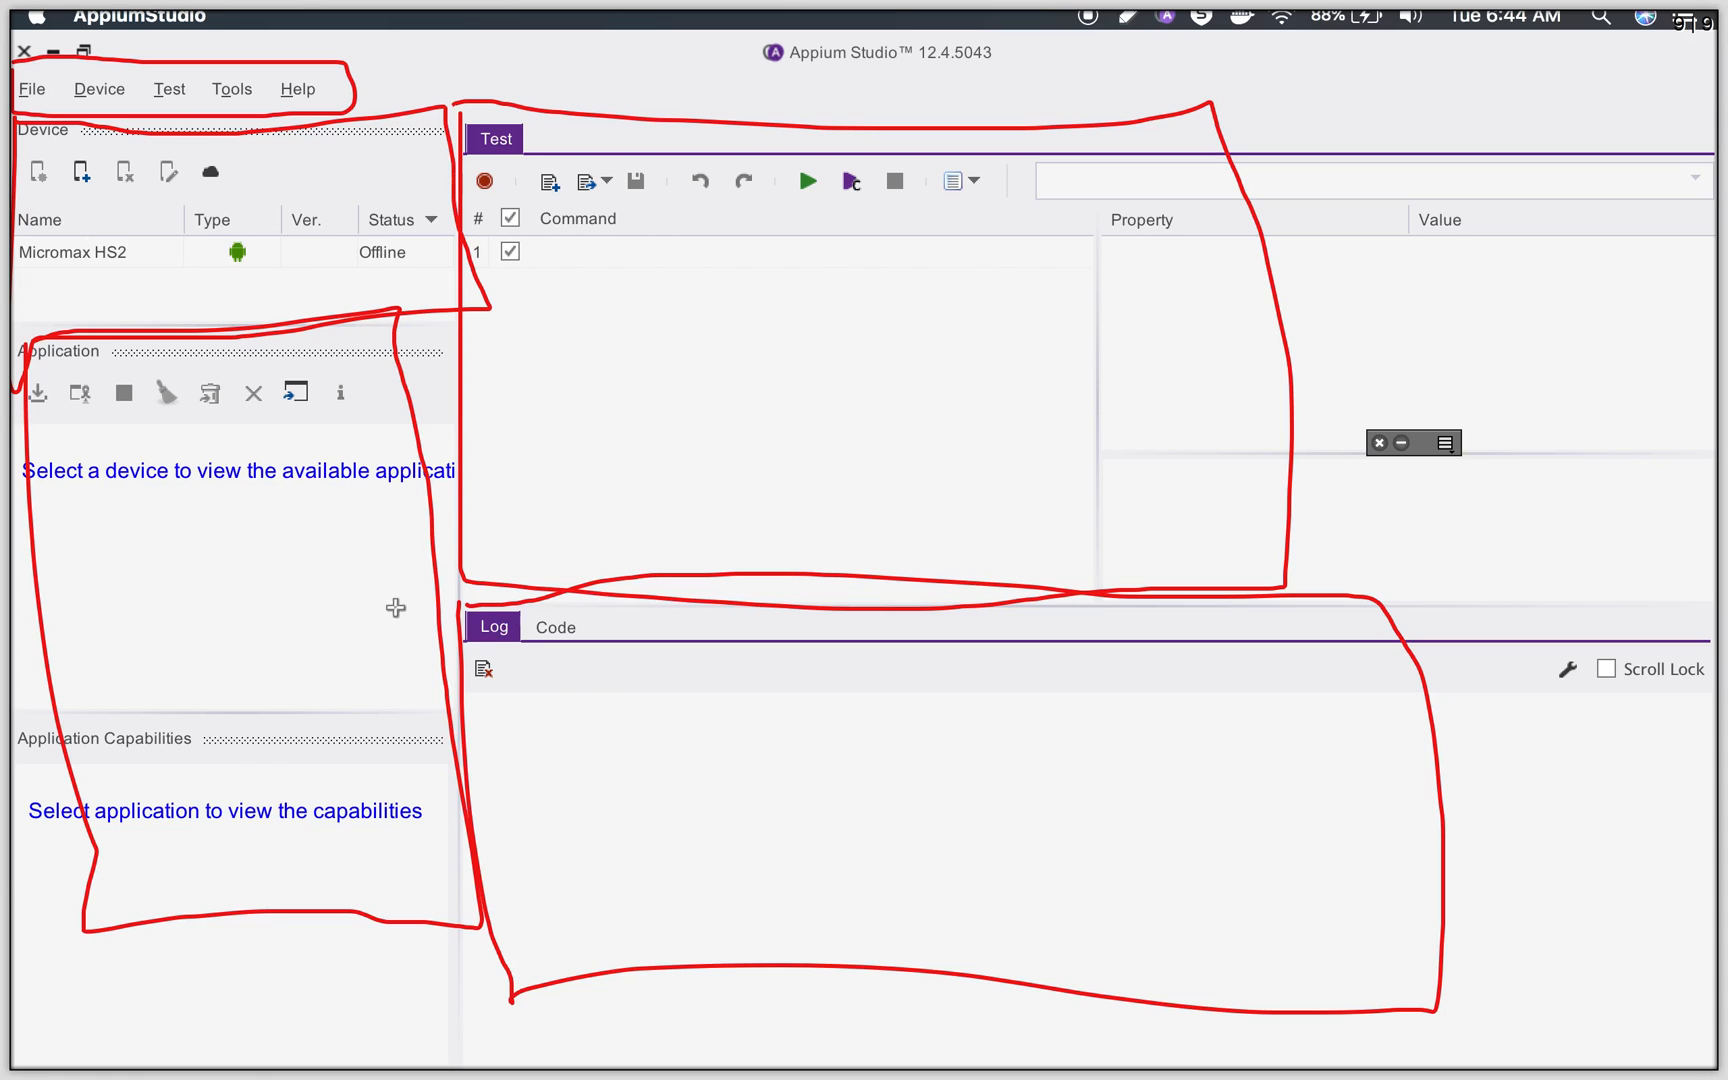